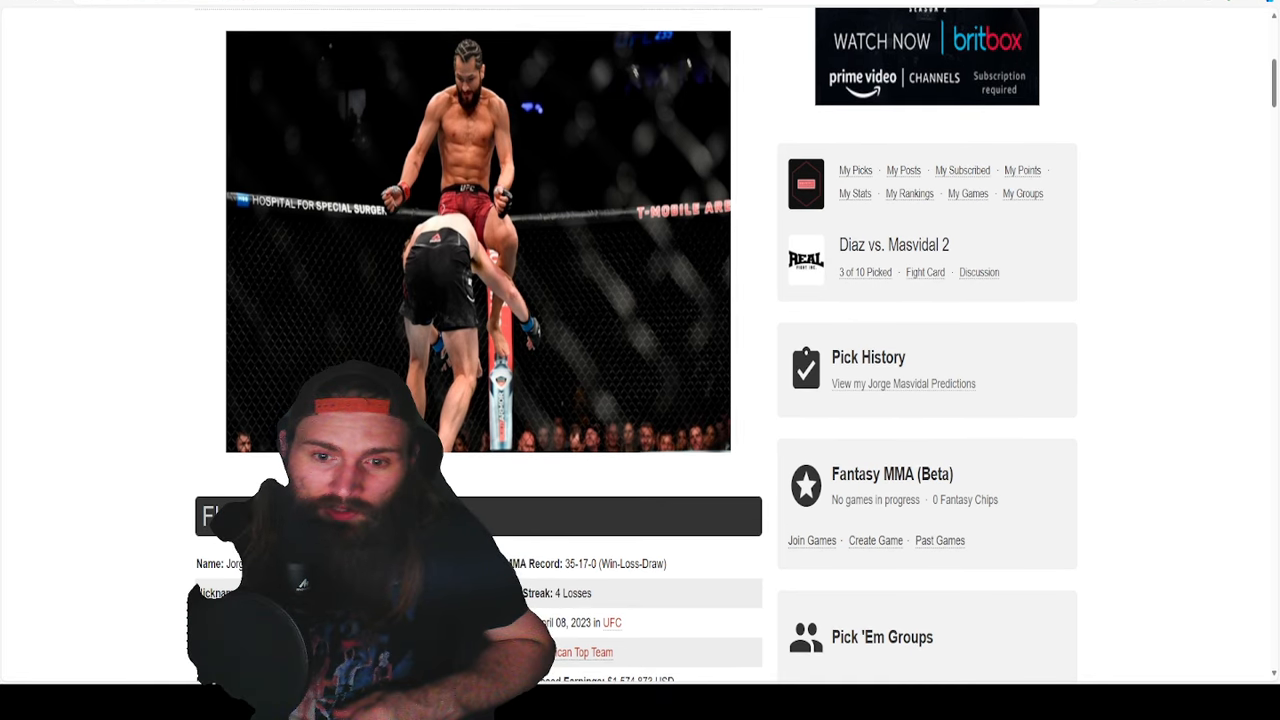
{"action": "scroll", "scroll_direction": "down", "scroll_amount": 3}
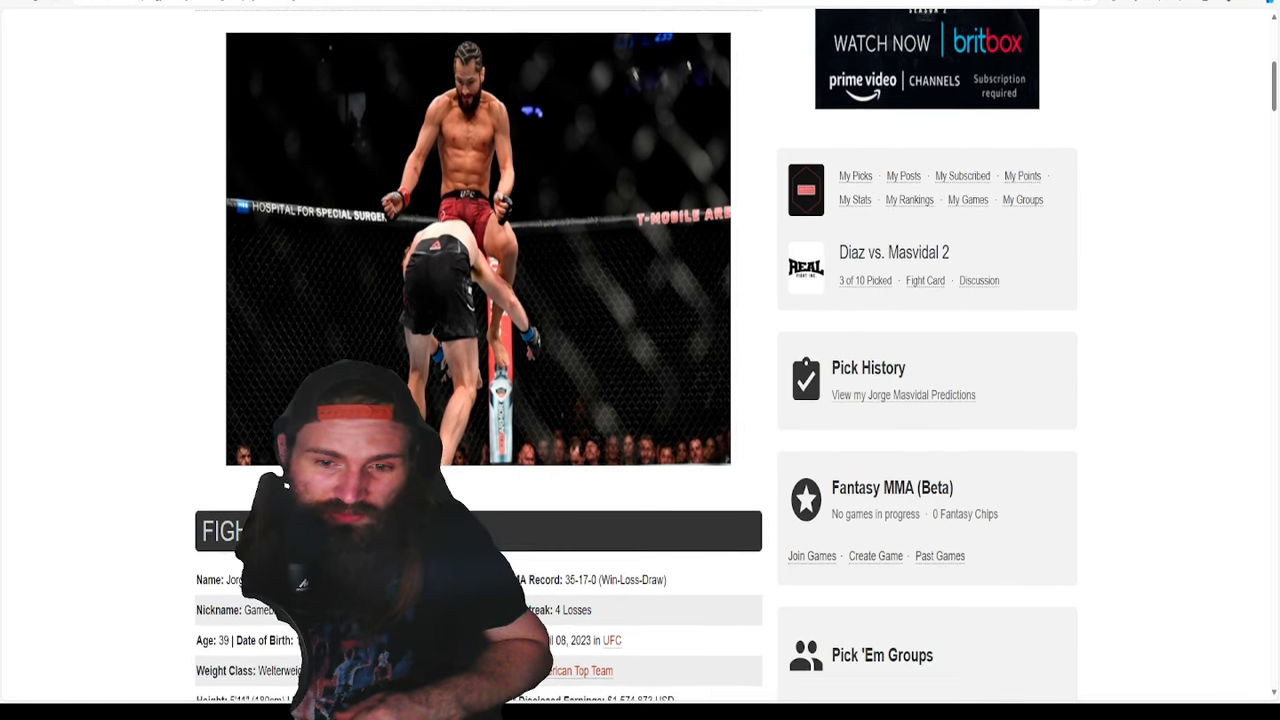
{"action": "scroll", "scroll_direction": "down", "scroll_amount": 3}
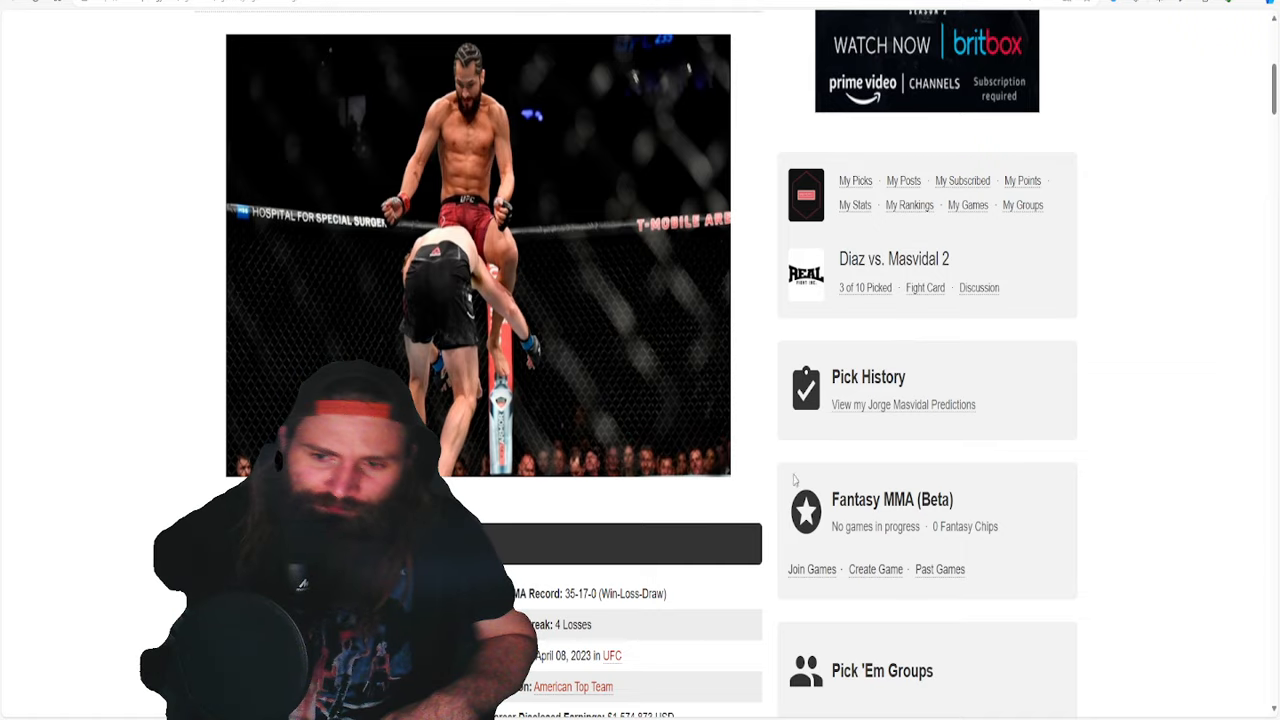
{"action": "scroll", "scroll_direction": "down", "scroll_amount": 3}
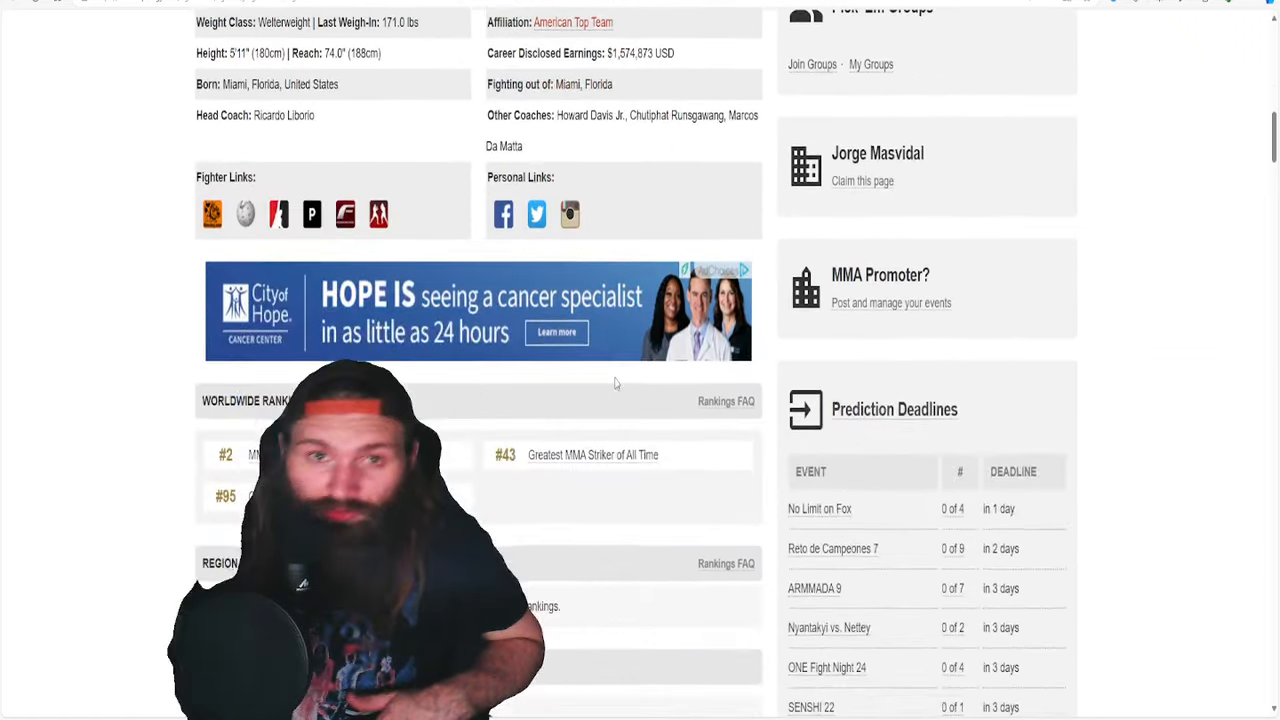
{"action": "scroll", "scroll_direction": "down", "scroll_amount": 3}
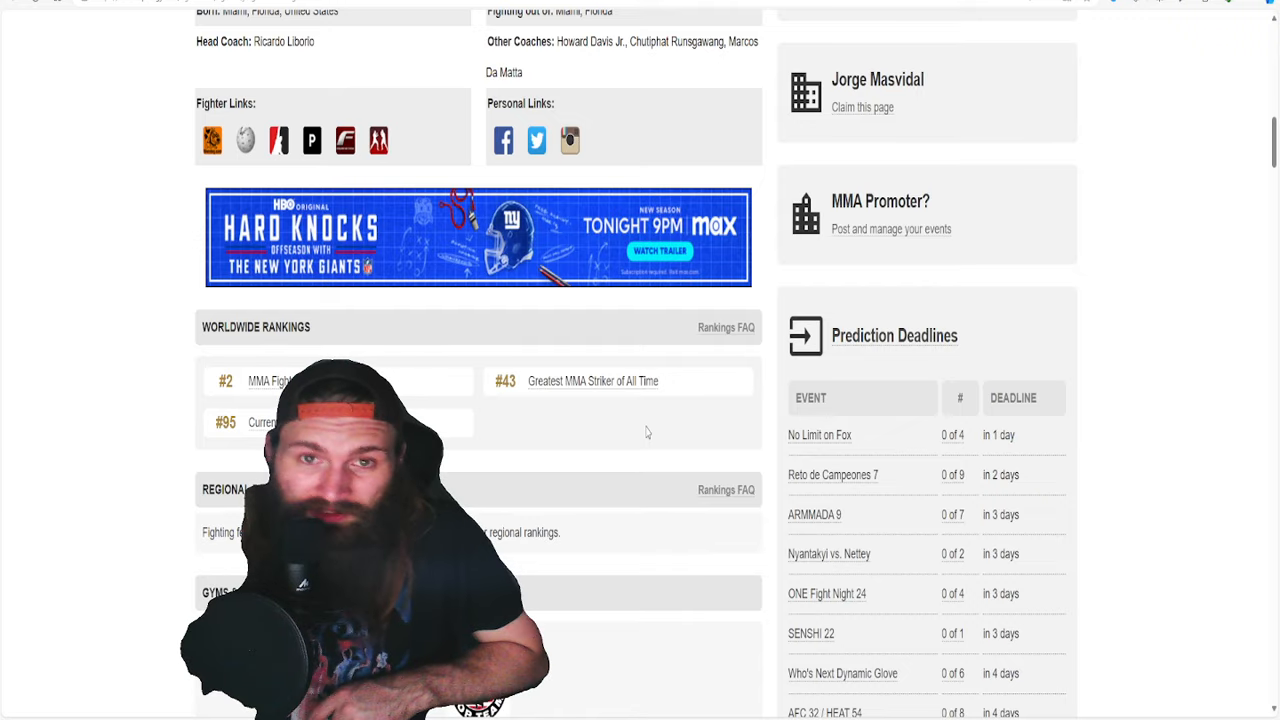
{"action": "scroll", "scroll_direction": "down", "scroll_amount": 3}
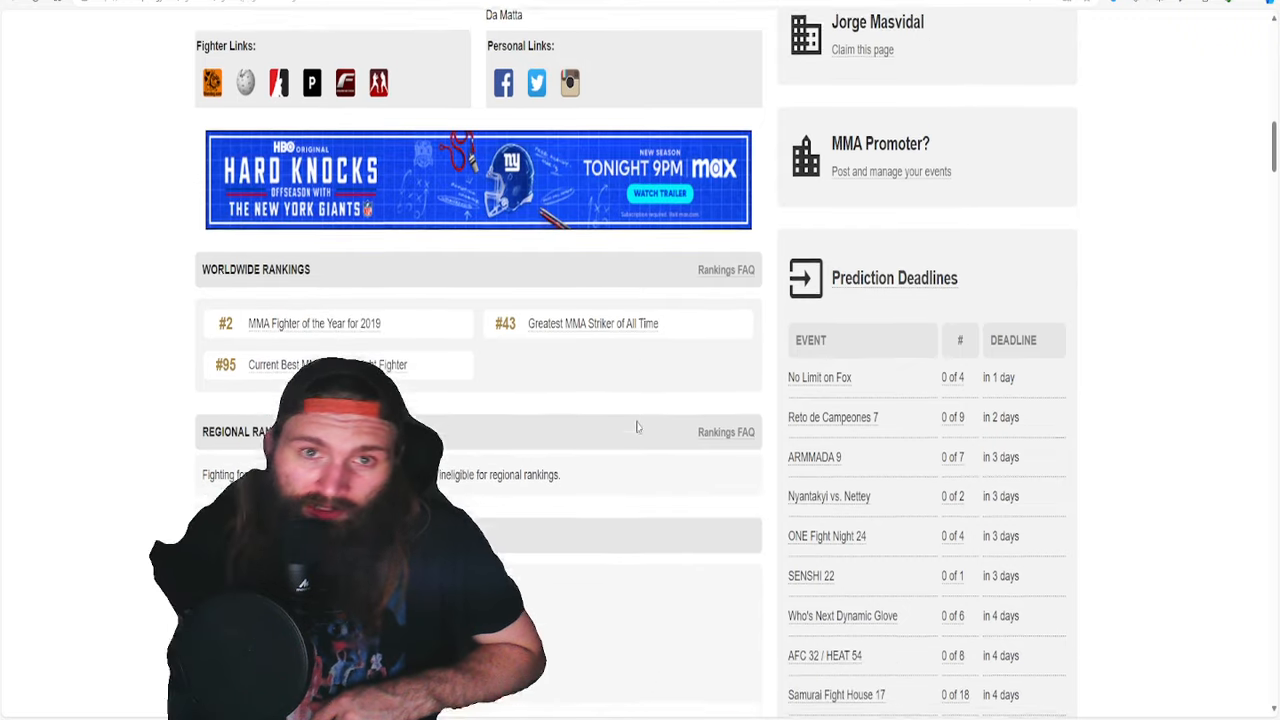
{"action": "scroll", "scroll_direction": "down", "scroll_amount": 3}
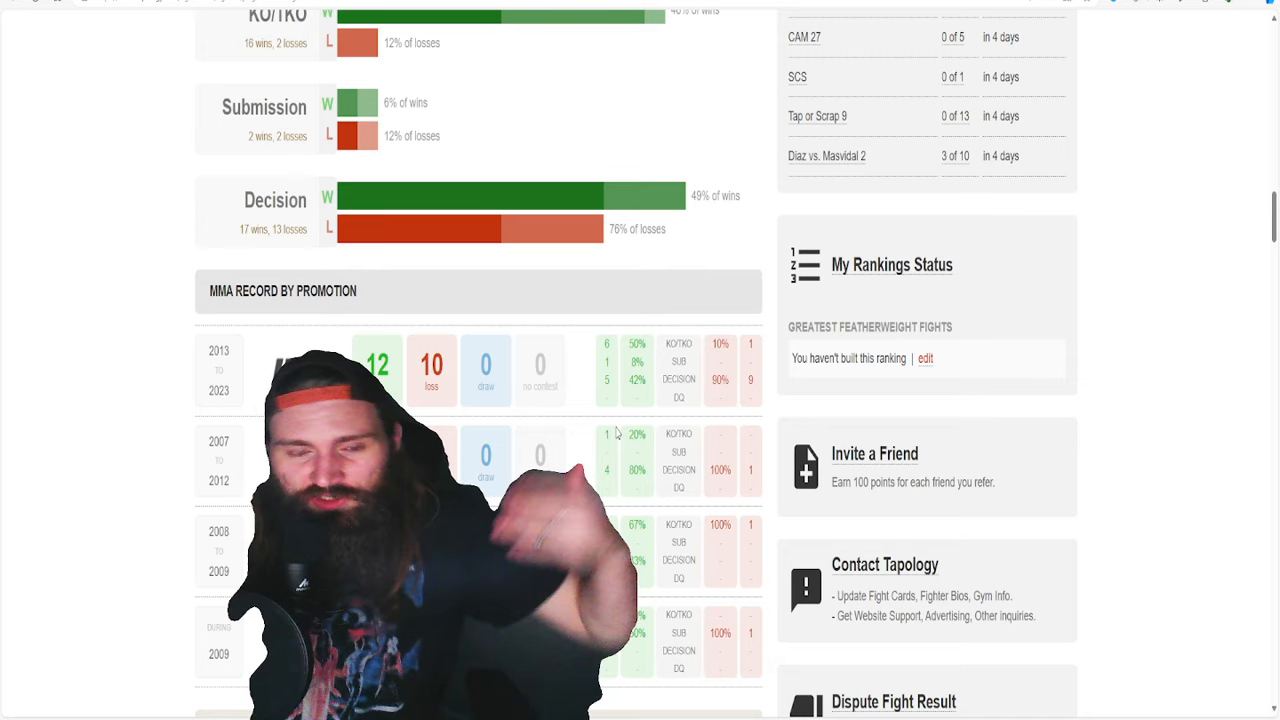
{"action": "mouse_move", "coordinate": [368, 258]}
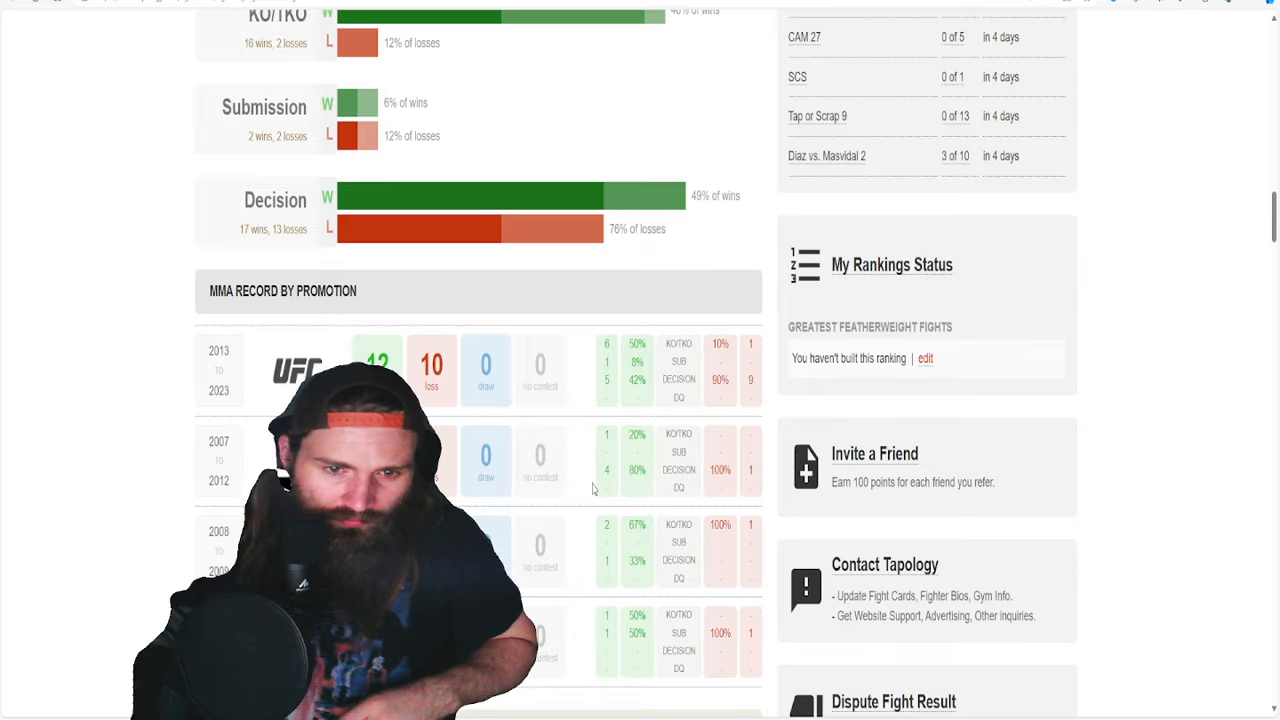
{"action": "scroll", "scroll_direction": "down", "scroll_amount": 3}
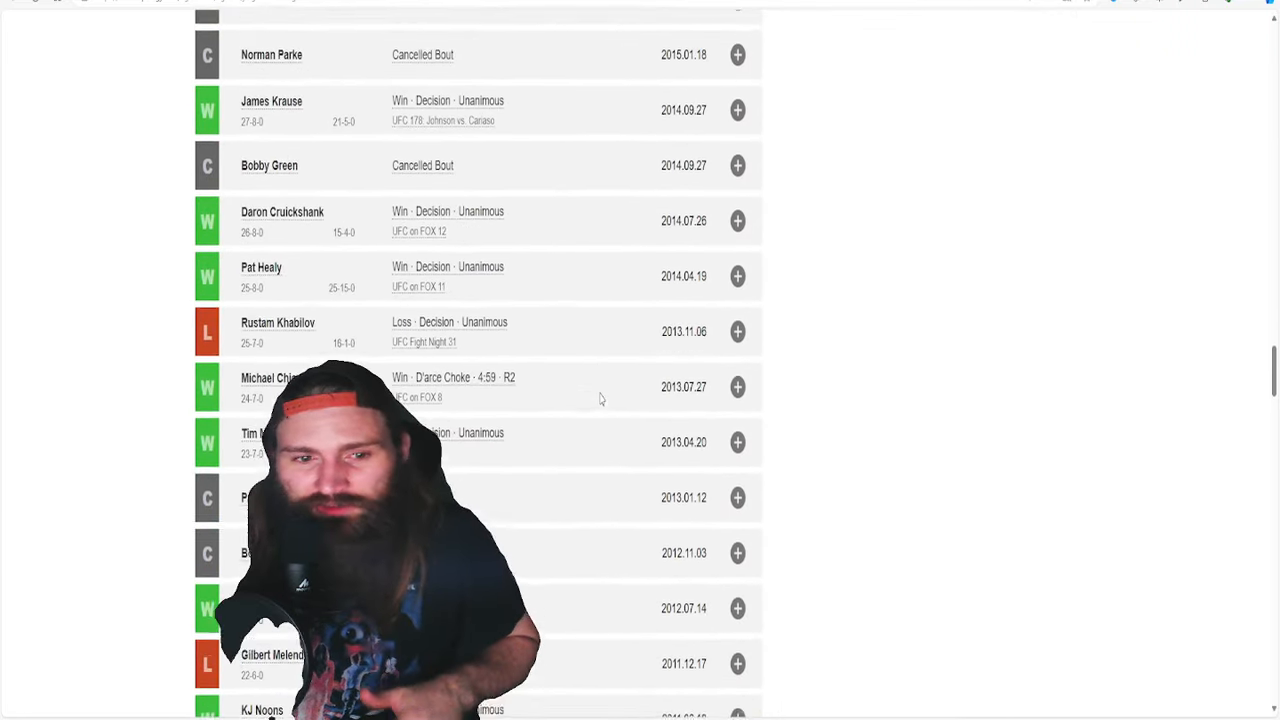
{"action": "scroll", "scroll_direction": "down", "scroll_amount": 3}
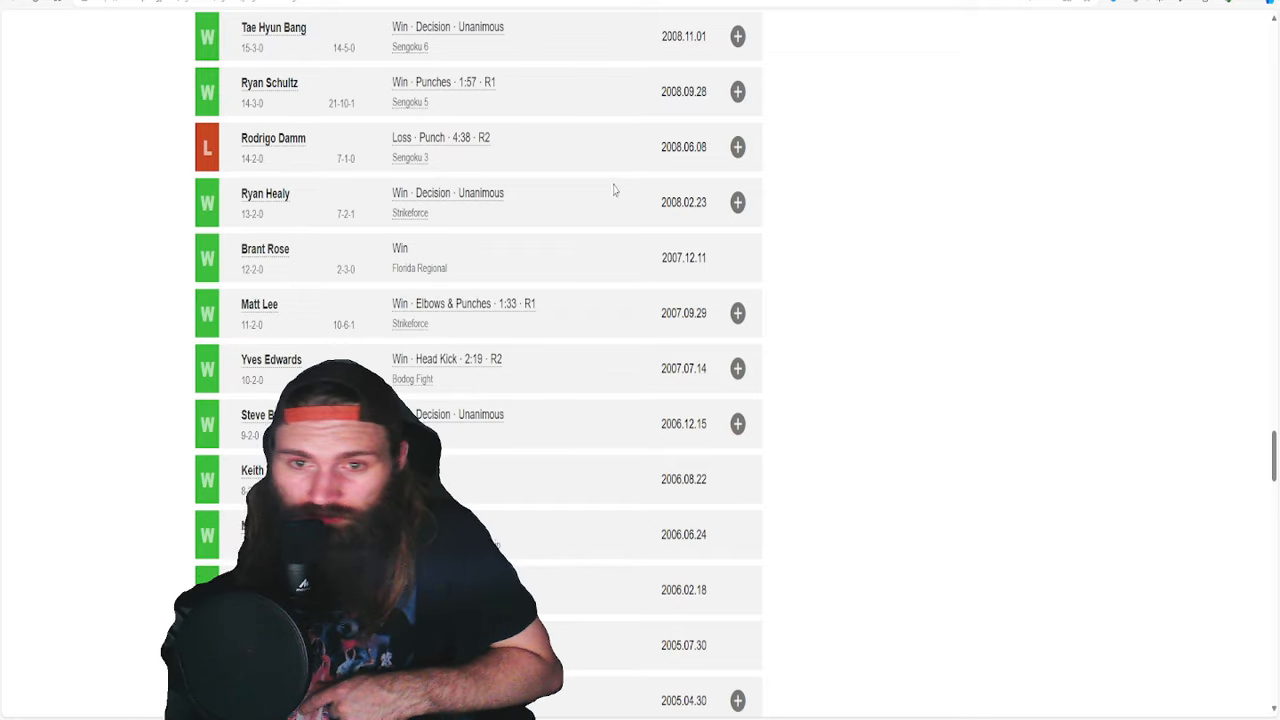
{"action": "scroll", "scroll_direction": "down", "scroll_amount": 3}
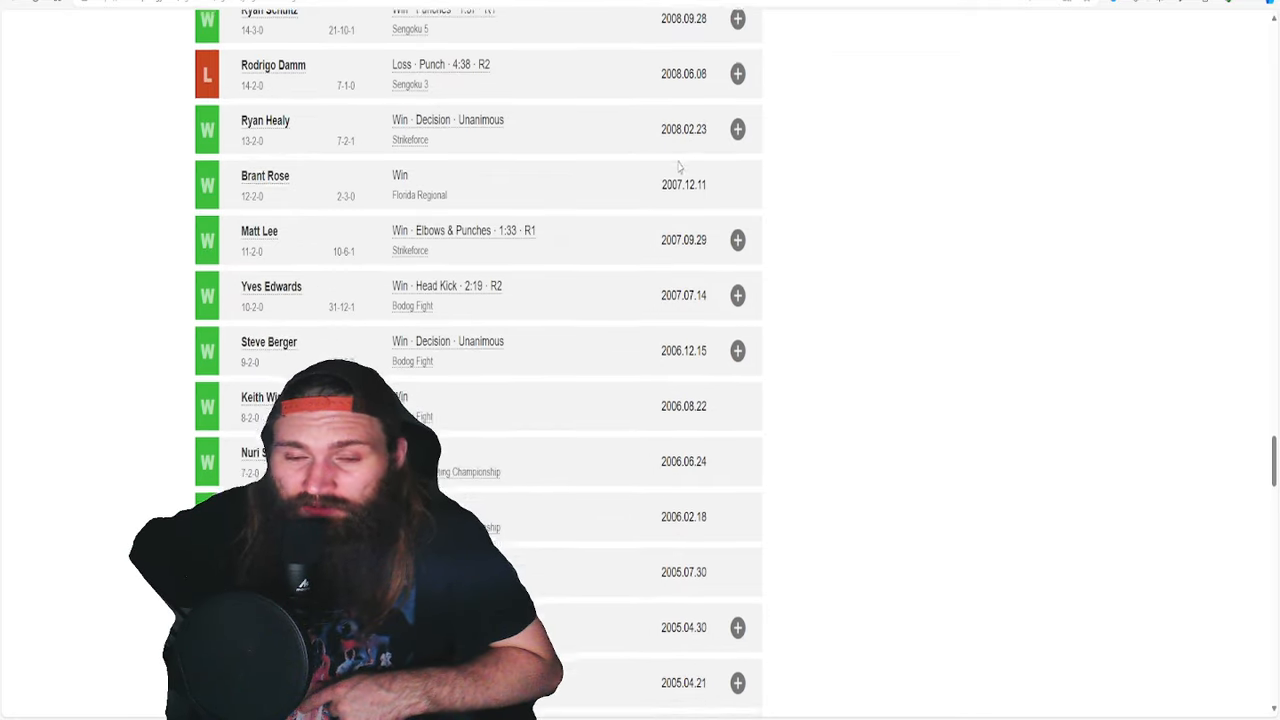
{"action": "scroll", "scroll_direction": "up", "scroll_amount": 3}
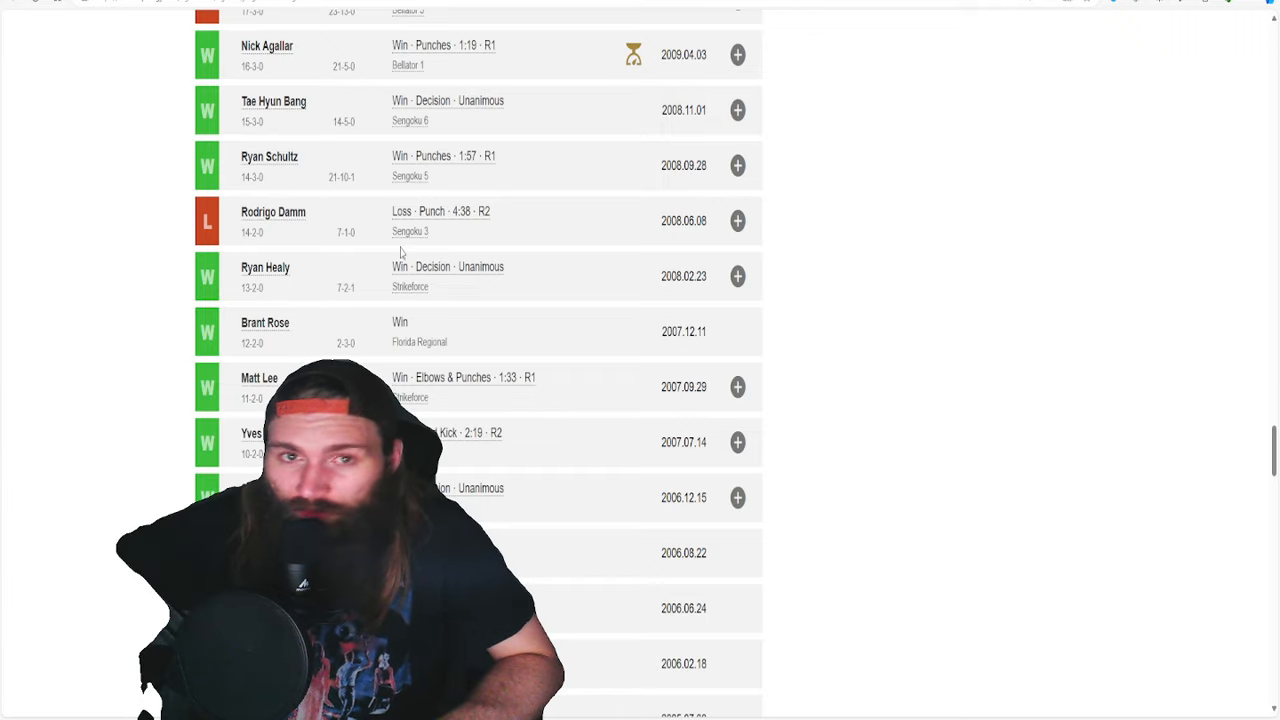
{"action": "scroll", "scroll_direction": "up", "scroll_amount": 3}
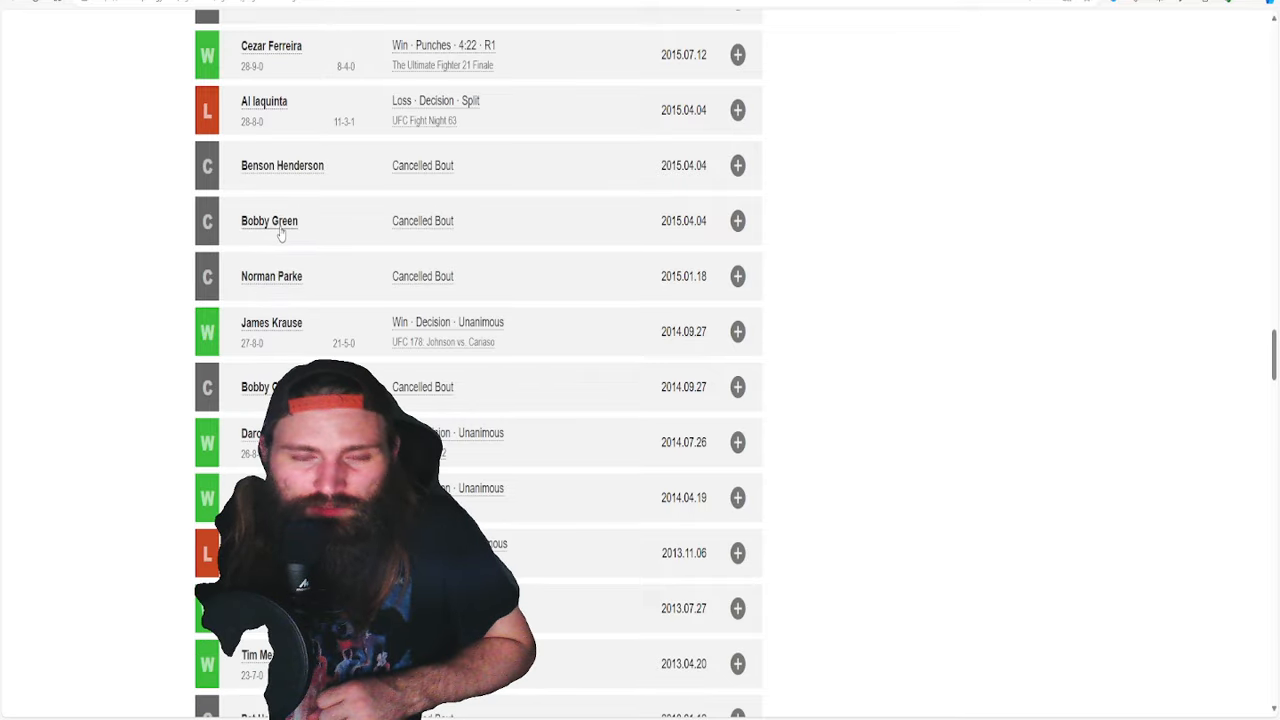
{"action": "scroll", "scroll_direction": "down", "scroll_amount": 3}
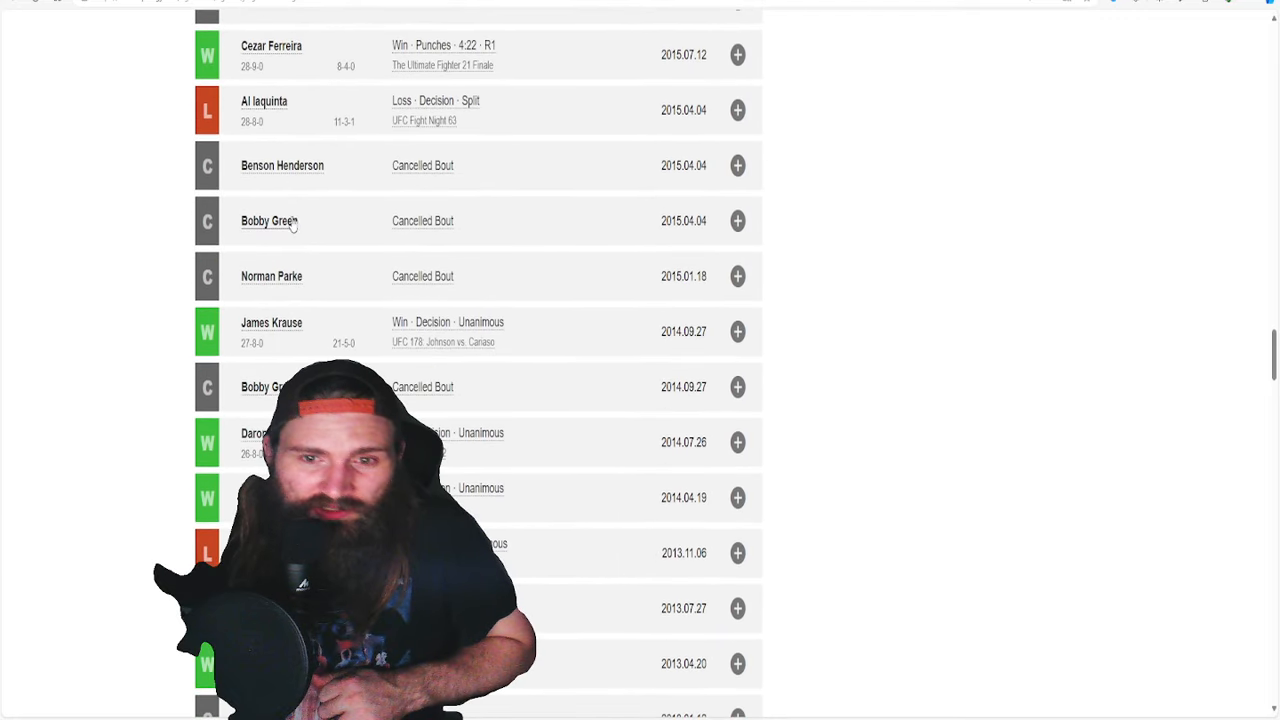
{"action": "scroll", "scroll_direction": "up", "scroll_amount": 3}
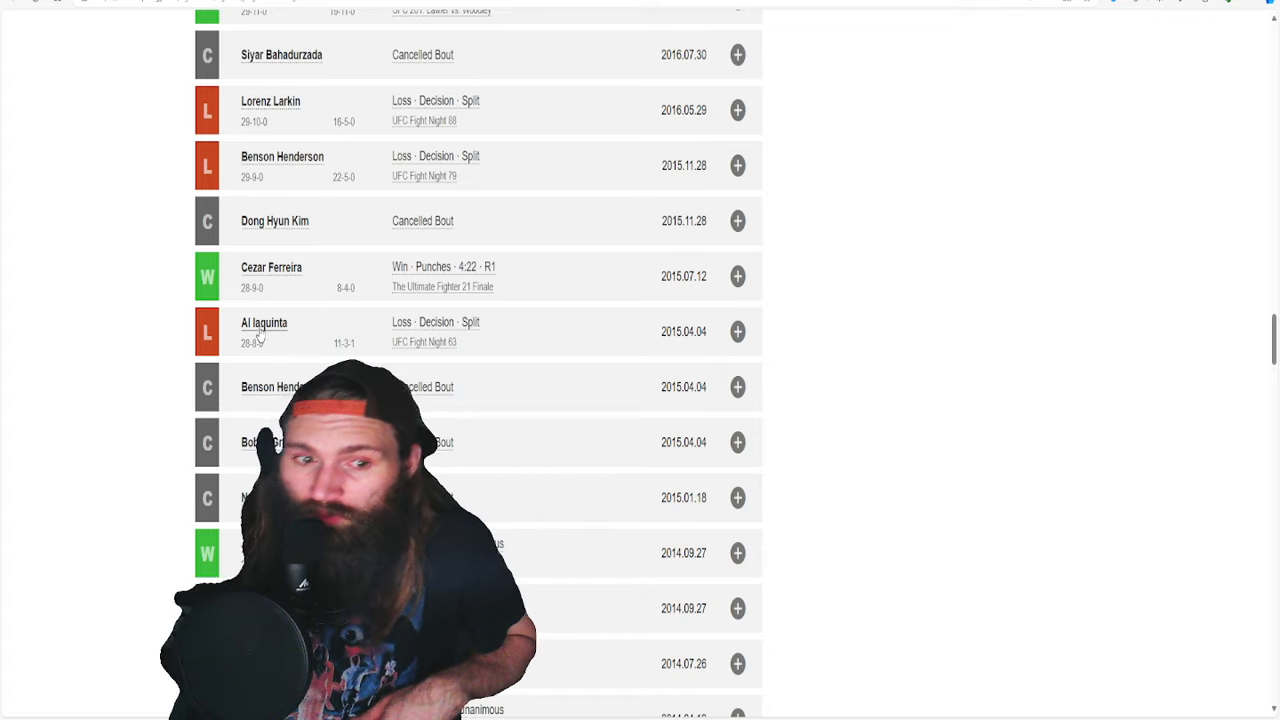
{"action": "scroll", "scroll_direction": "down", "scroll_amount": 3}
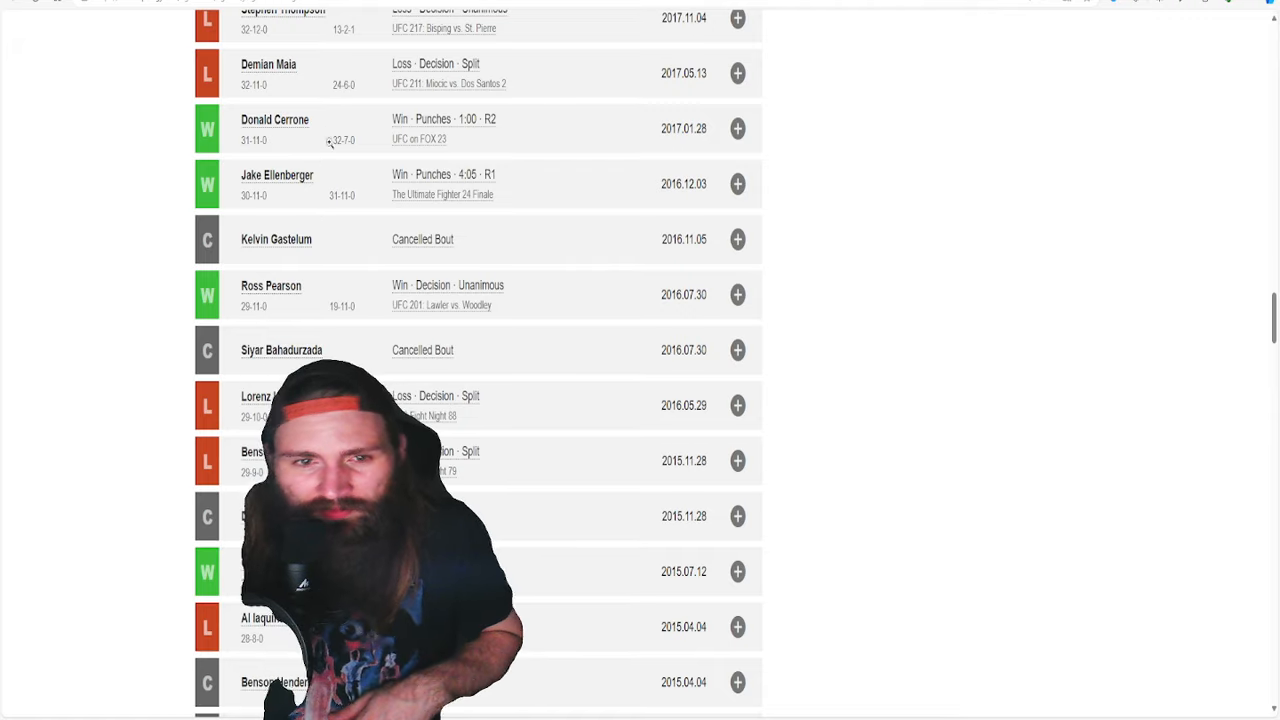
{"action": "scroll", "scroll_direction": "up", "scroll_amount": 3}
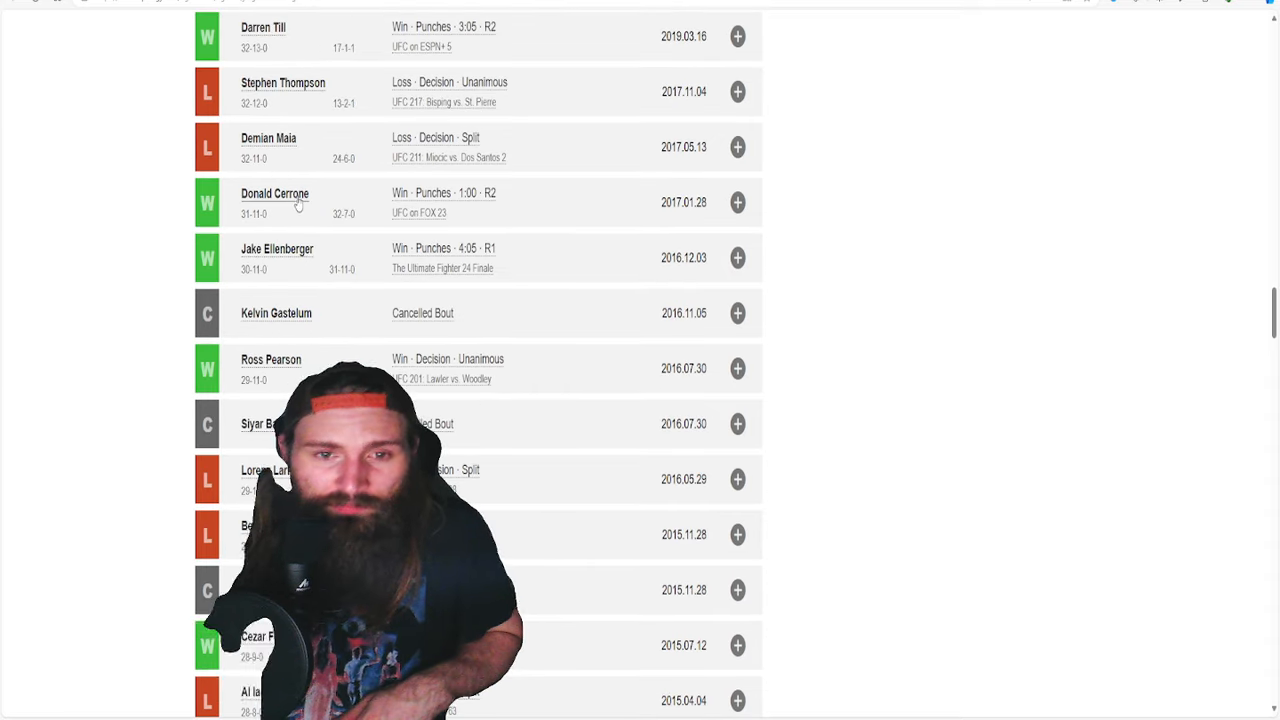
{"action": "scroll", "scroll_direction": "up", "scroll_amount": 3}
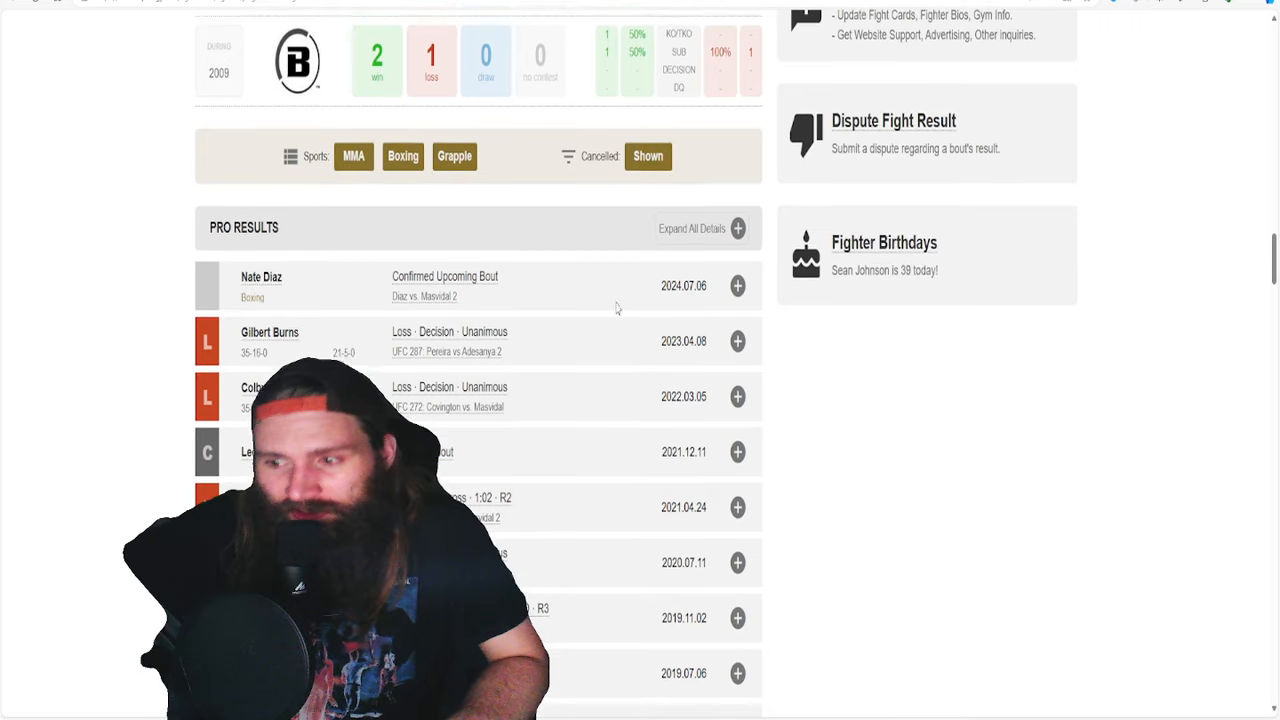
{"action": "scroll", "scroll_direction": "down", "scroll_amount": 3}
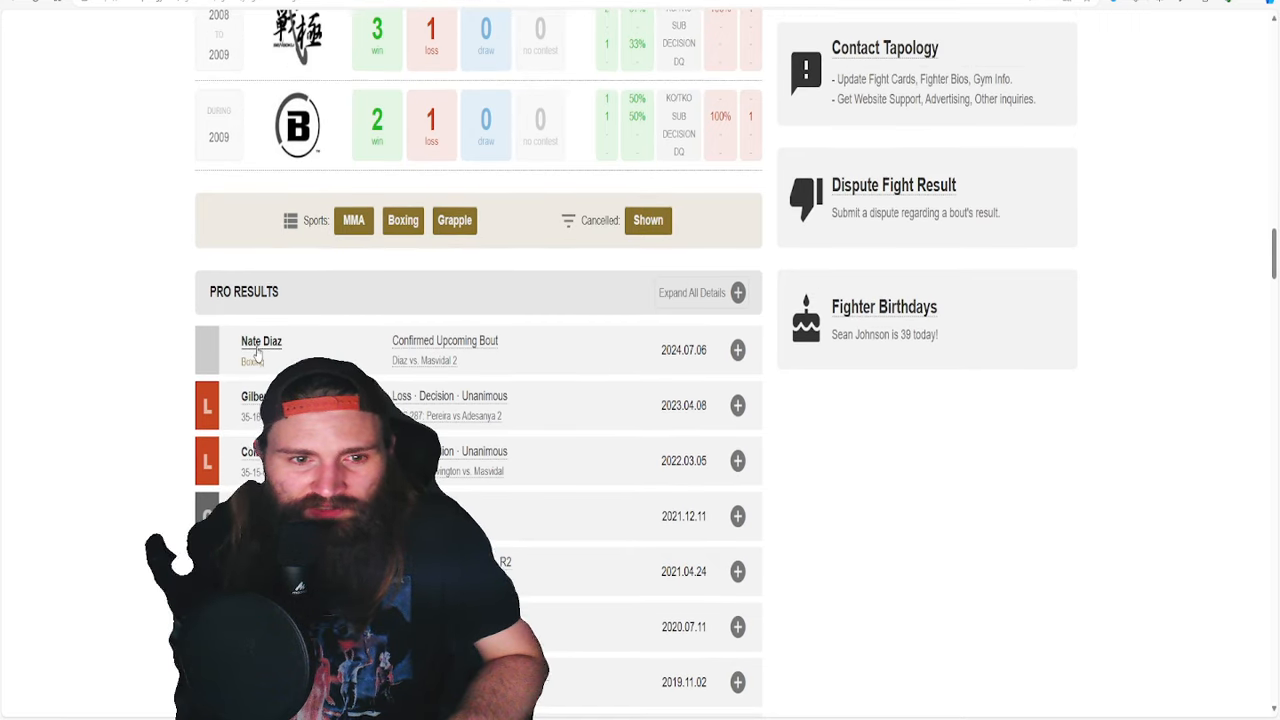
{"action": "scroll", "scroll_direction": "up", "scroll_amount": 3}
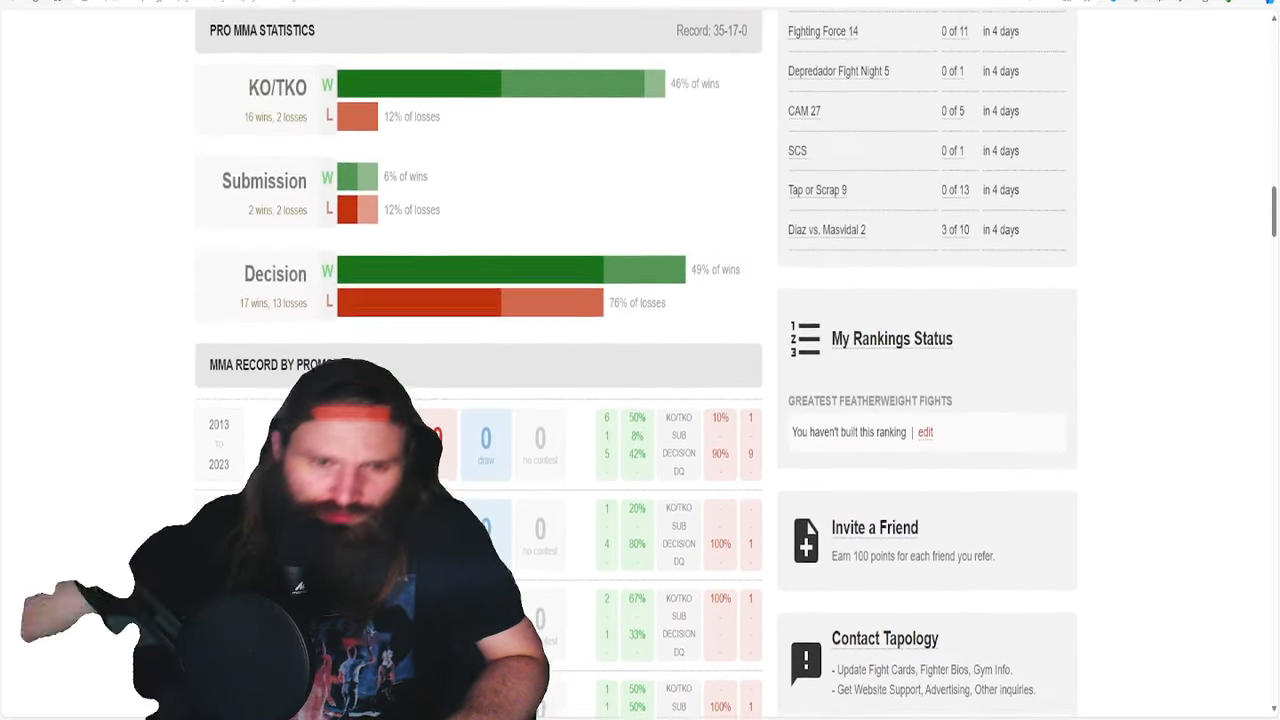
{"action": "scroll", "scroll_direction": "down", "scroll_amount": 3}
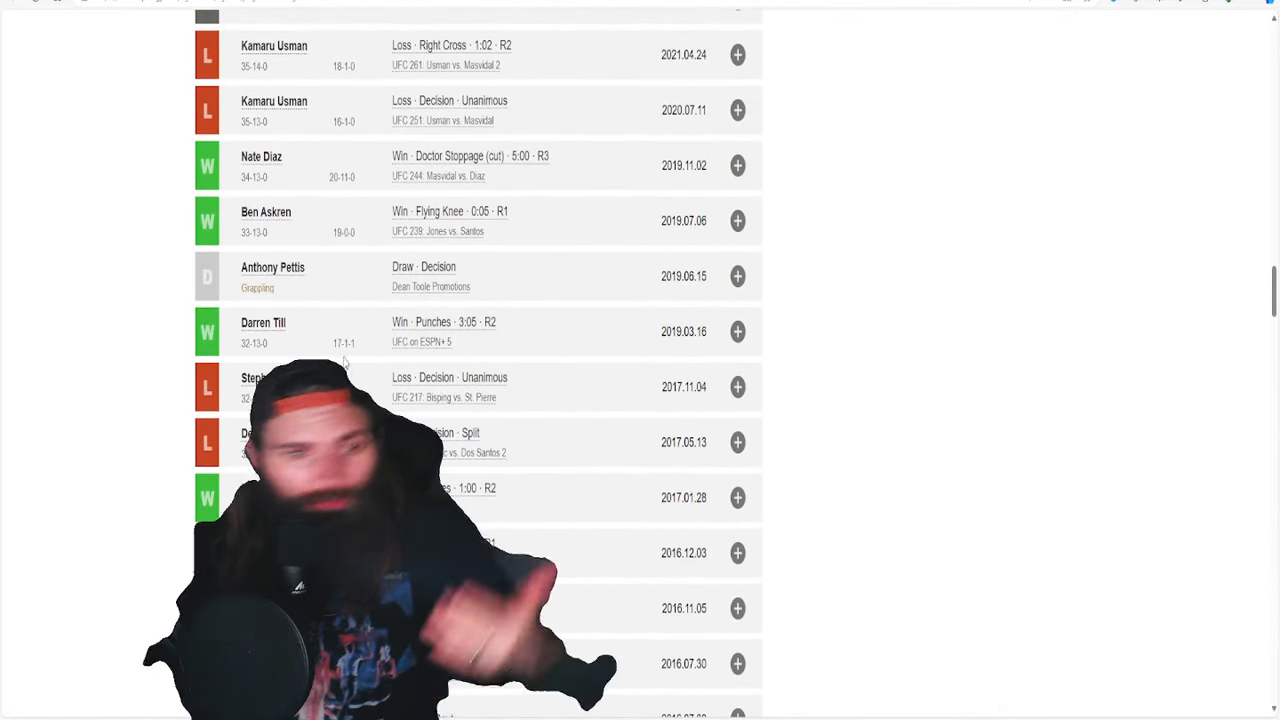
{"action": "scroll", "scroll_direction": "down", "scroll_amount": 3}
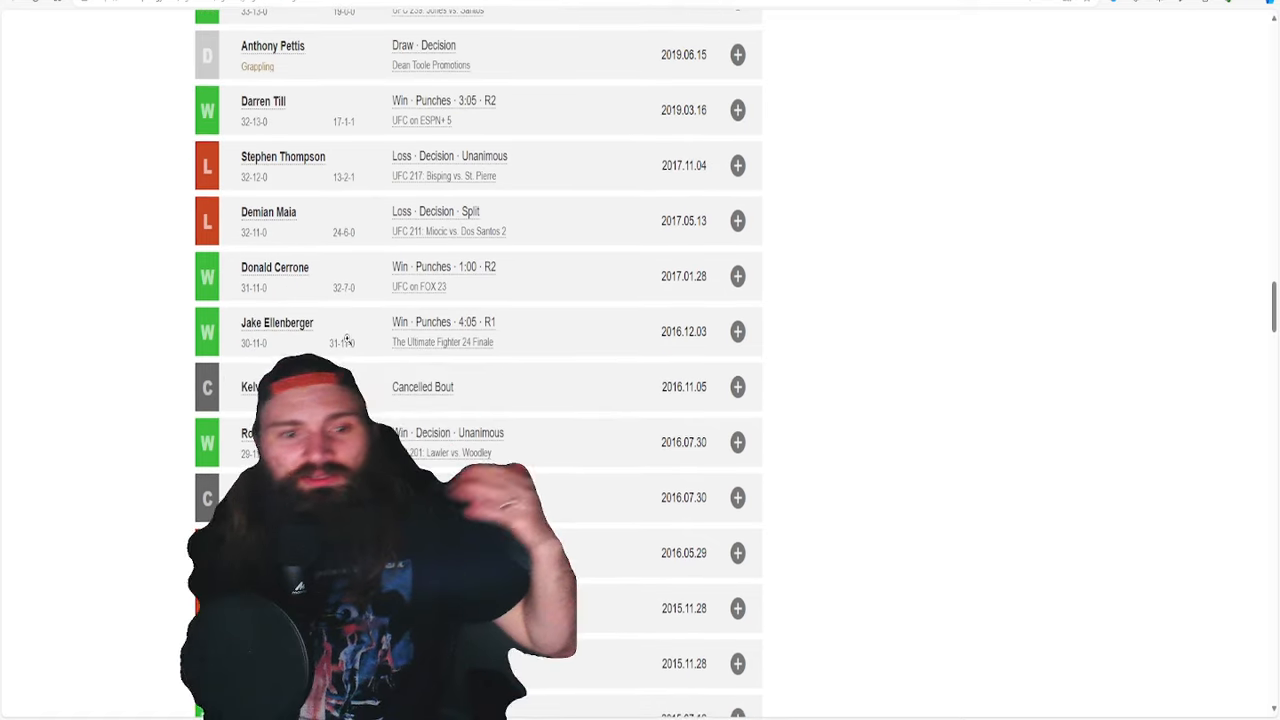
{"action": "scroll", "scroll_direction": "down", "scroll_amount": 3}
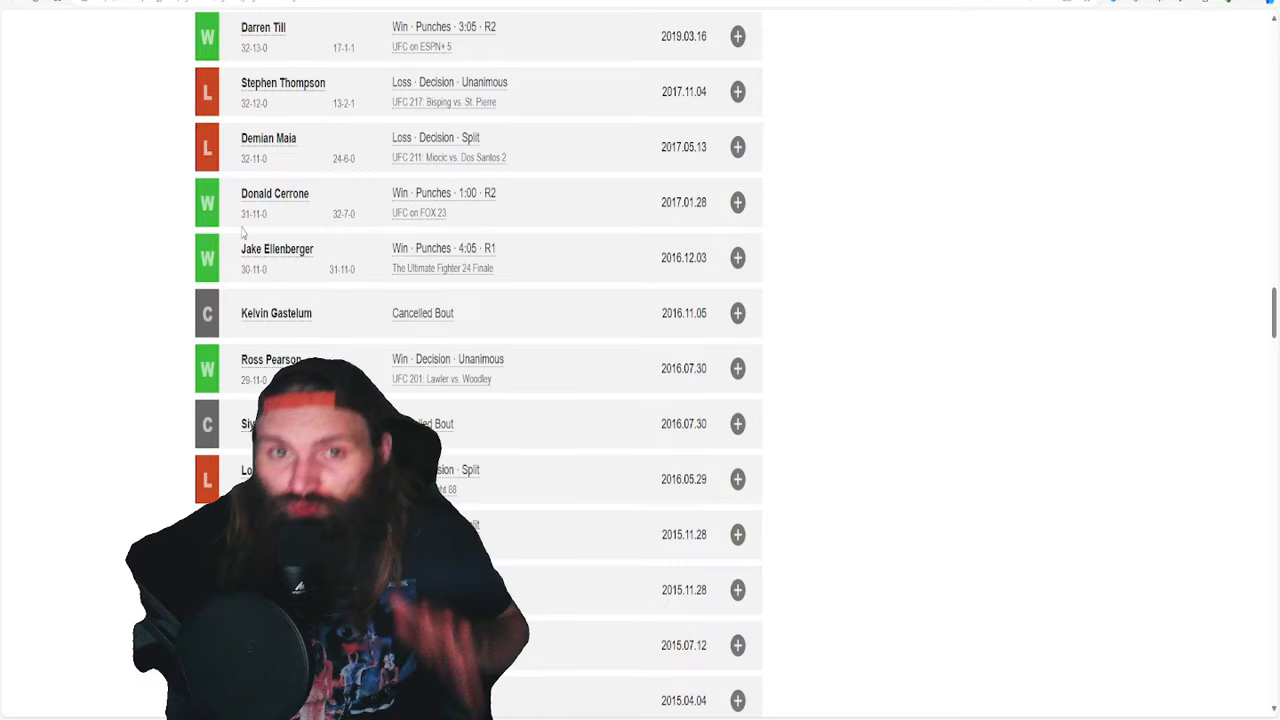
{"action": "scroll", "scroll_direction": "down", "scroll_amount": 3}
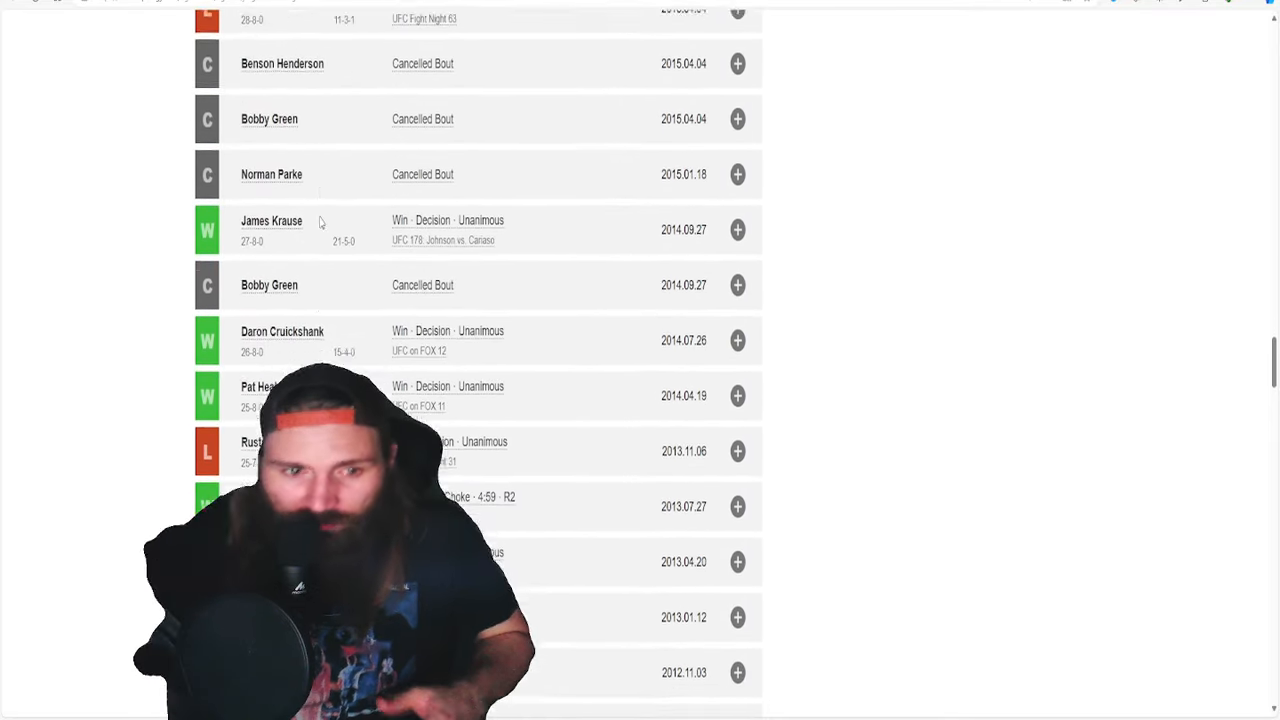
{"action": "scroll", "scroll_direction": "down", "scroll_amount": 3}
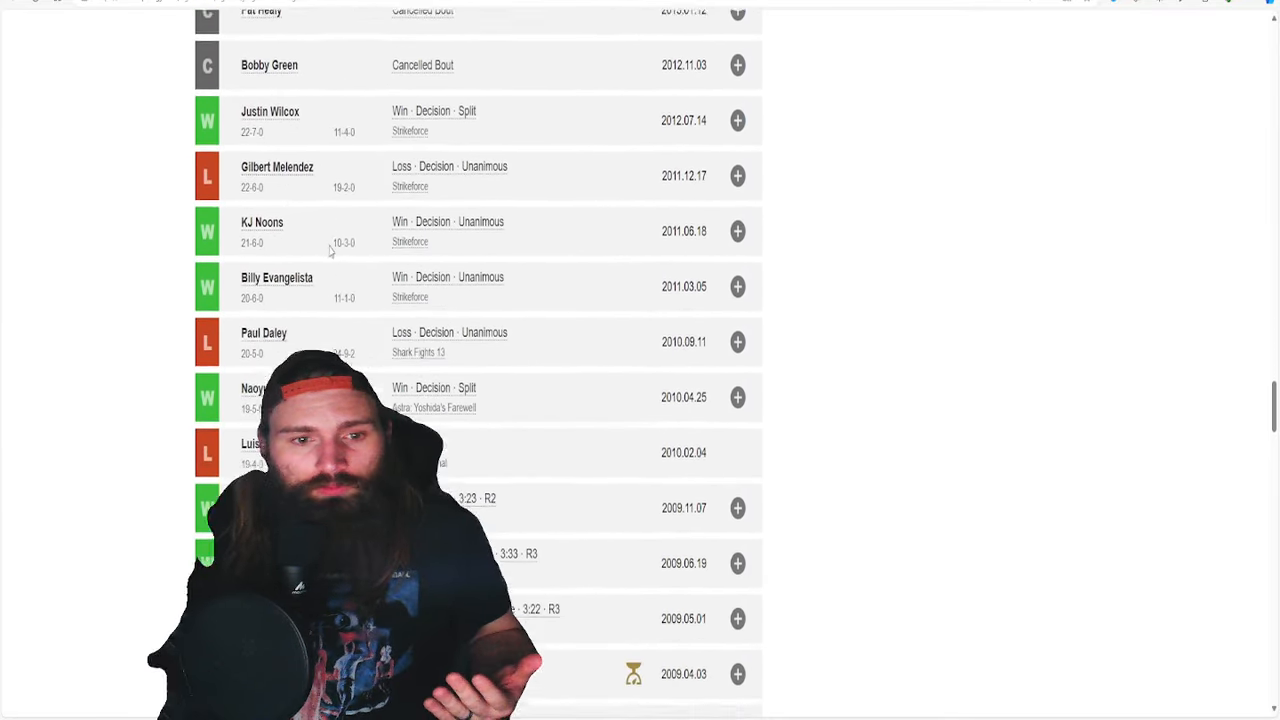
{"action": "scroll", "scroll_direction": "down", "scroll_amount": 3}
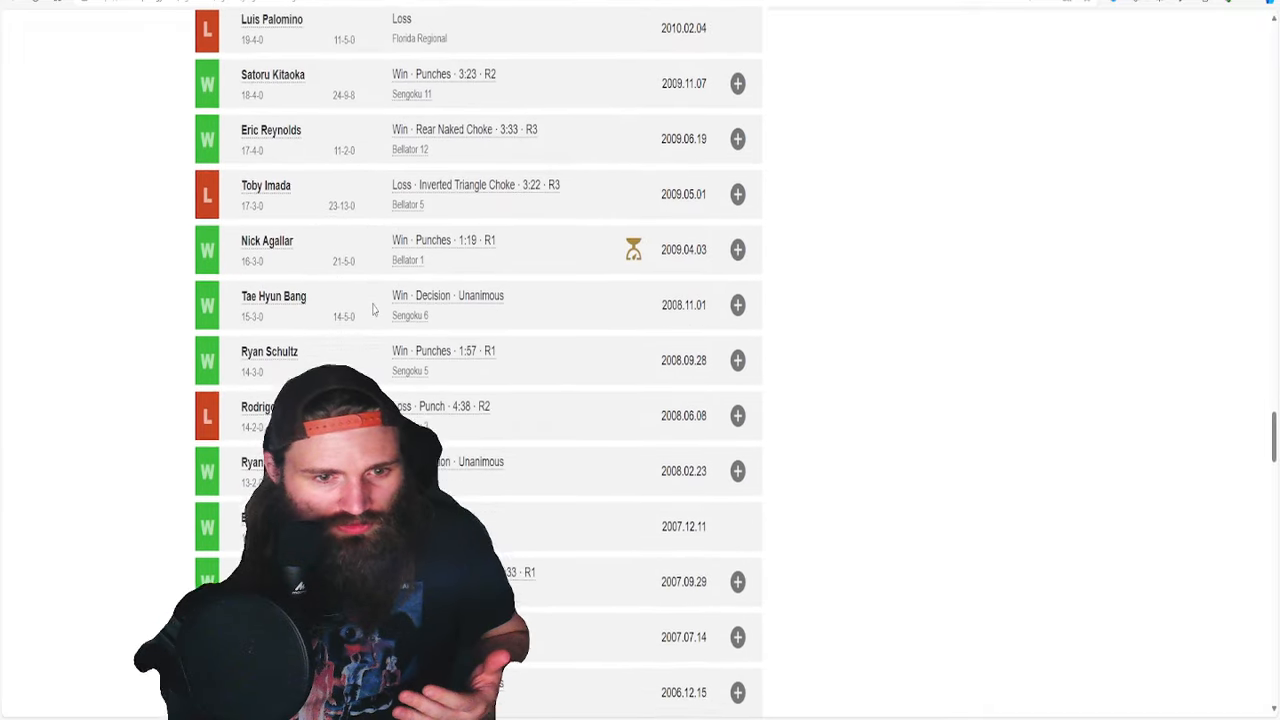
{"action": "scroll", "scroll_direction": "down", "scroll_amount": 3}
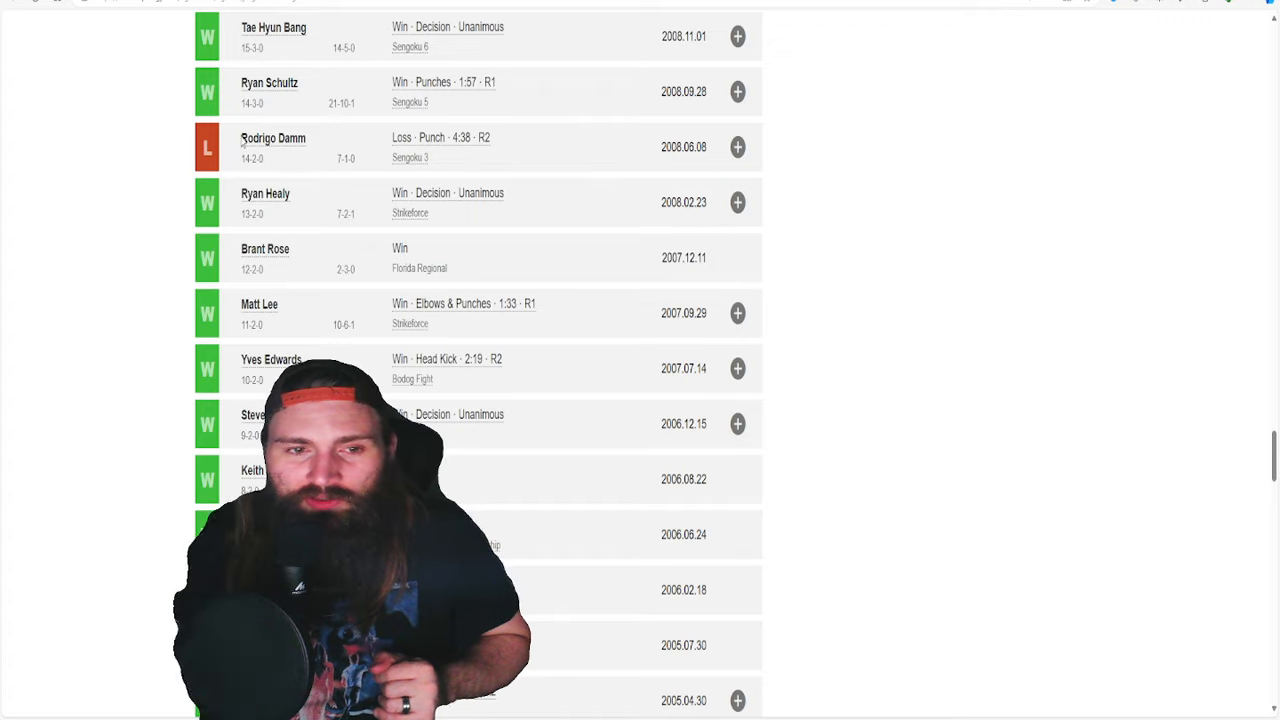
{"action": "mouse_move", "coordinate": [330, 258]}
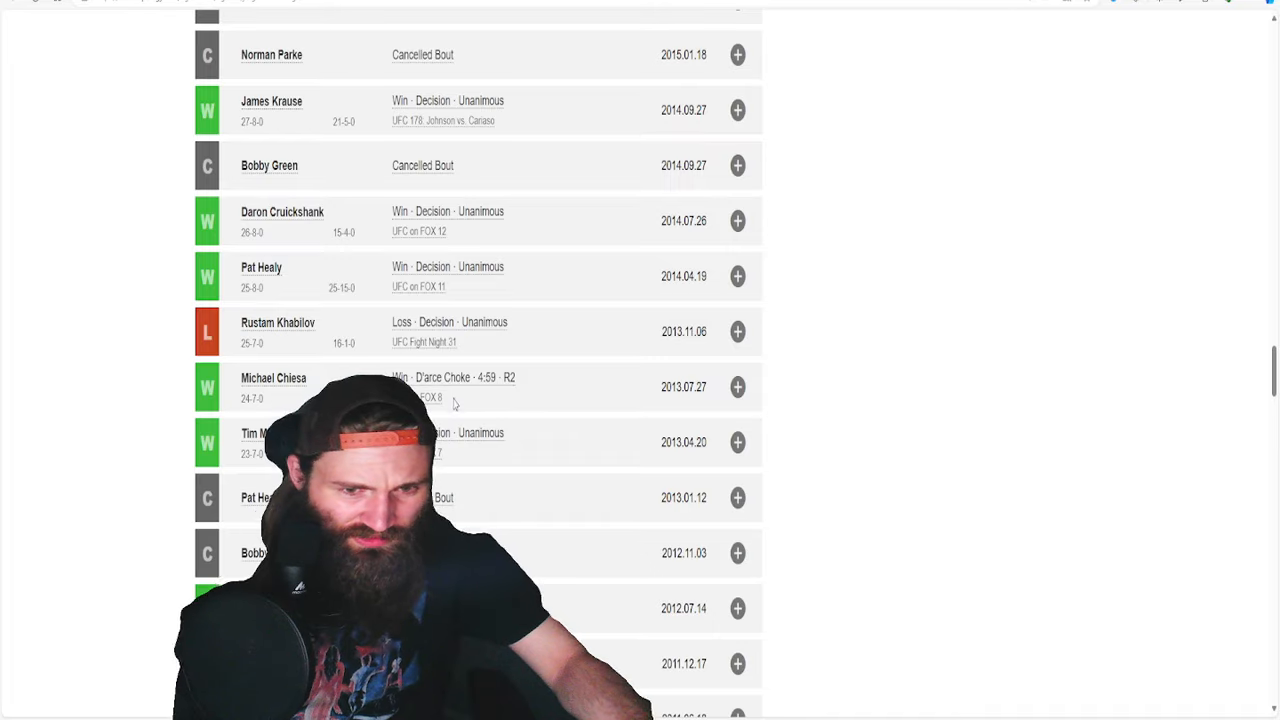
{"action": "scroll", "scroll_direction": "up", "scroll_amount": 3}
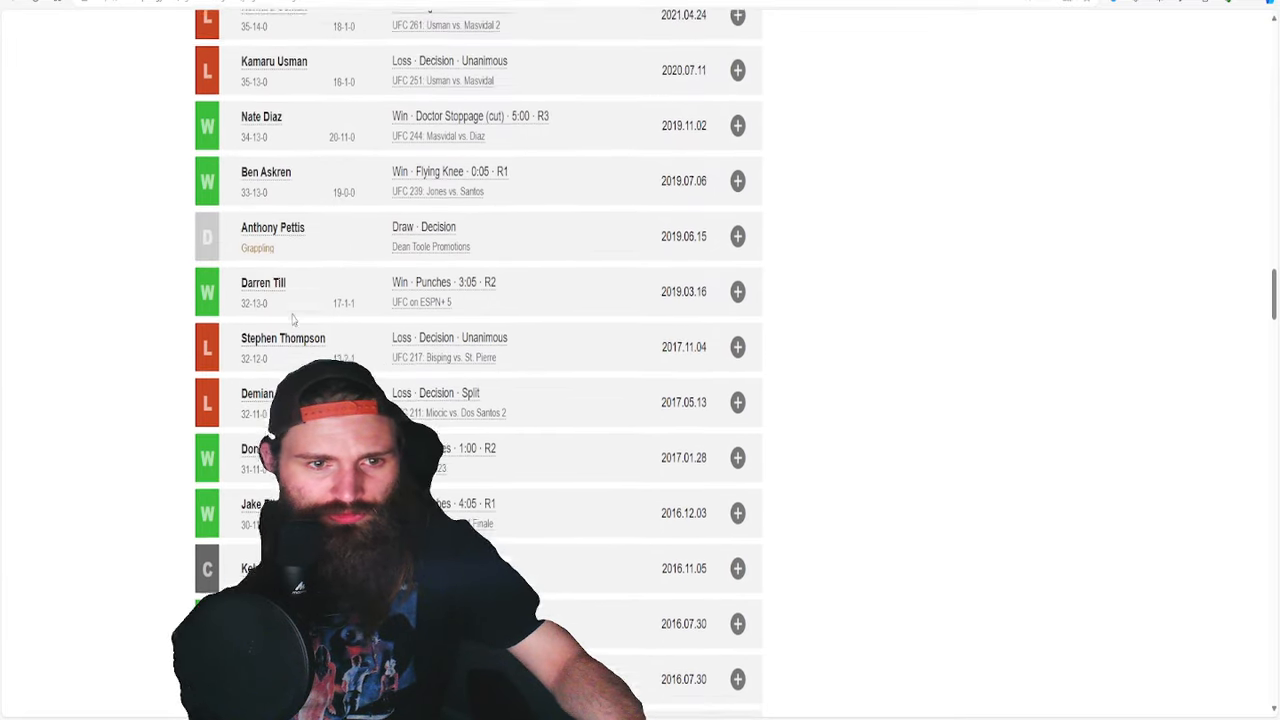
{"action": "scroll", "scroll_direction": "up", "scroll_amount": 3}
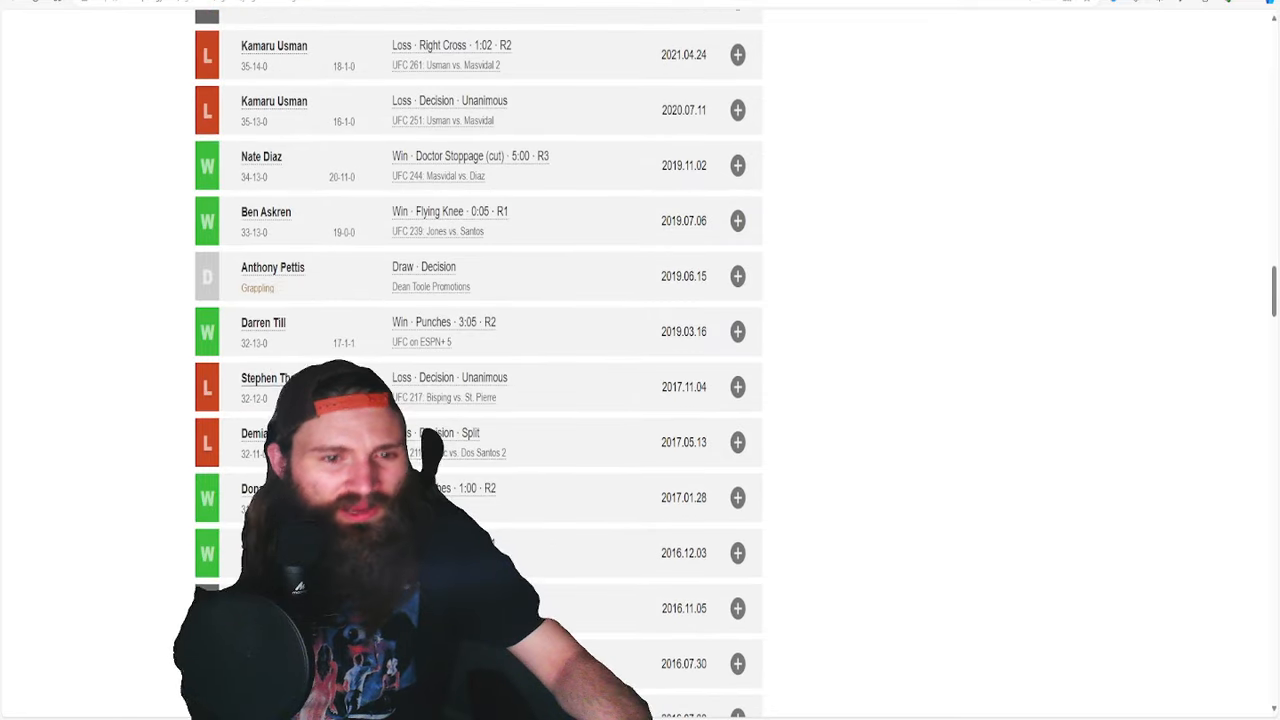
{"action": "scroll", "scroll_direction": "down", "scroll_amount": 3}
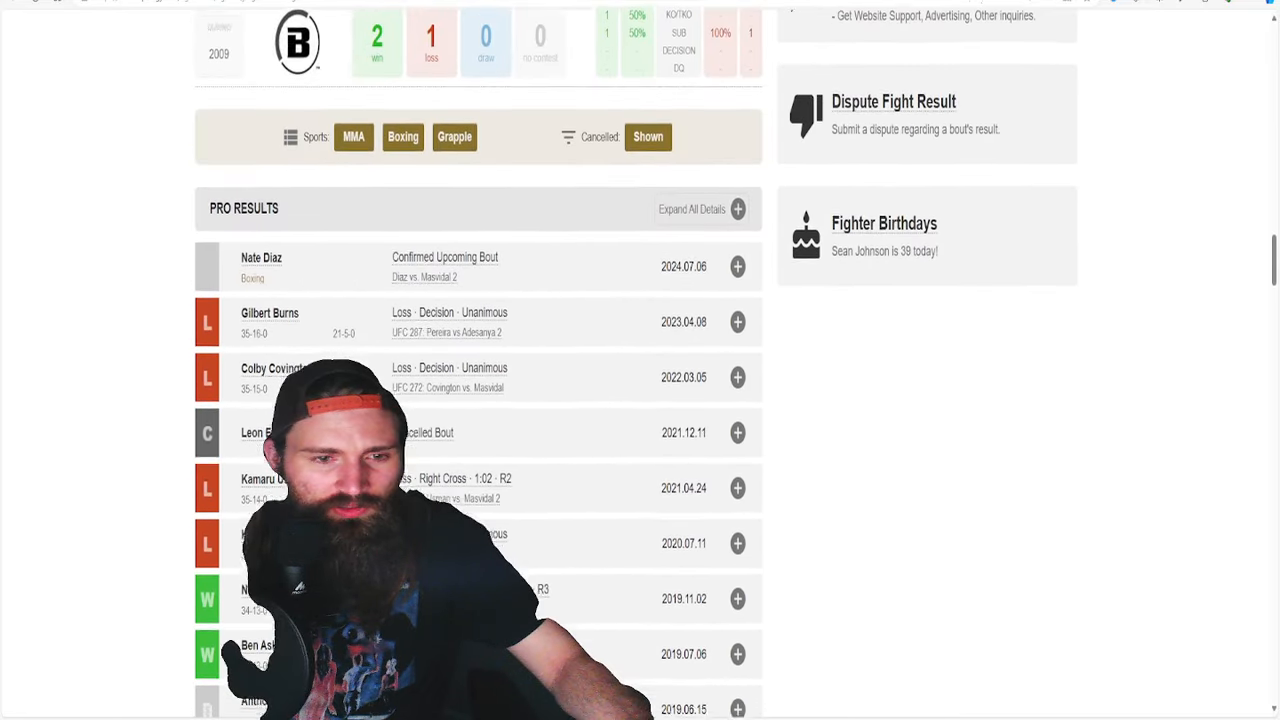
{"action": "scroll", "scroll_direction": "down", "scroll_amount": 3}
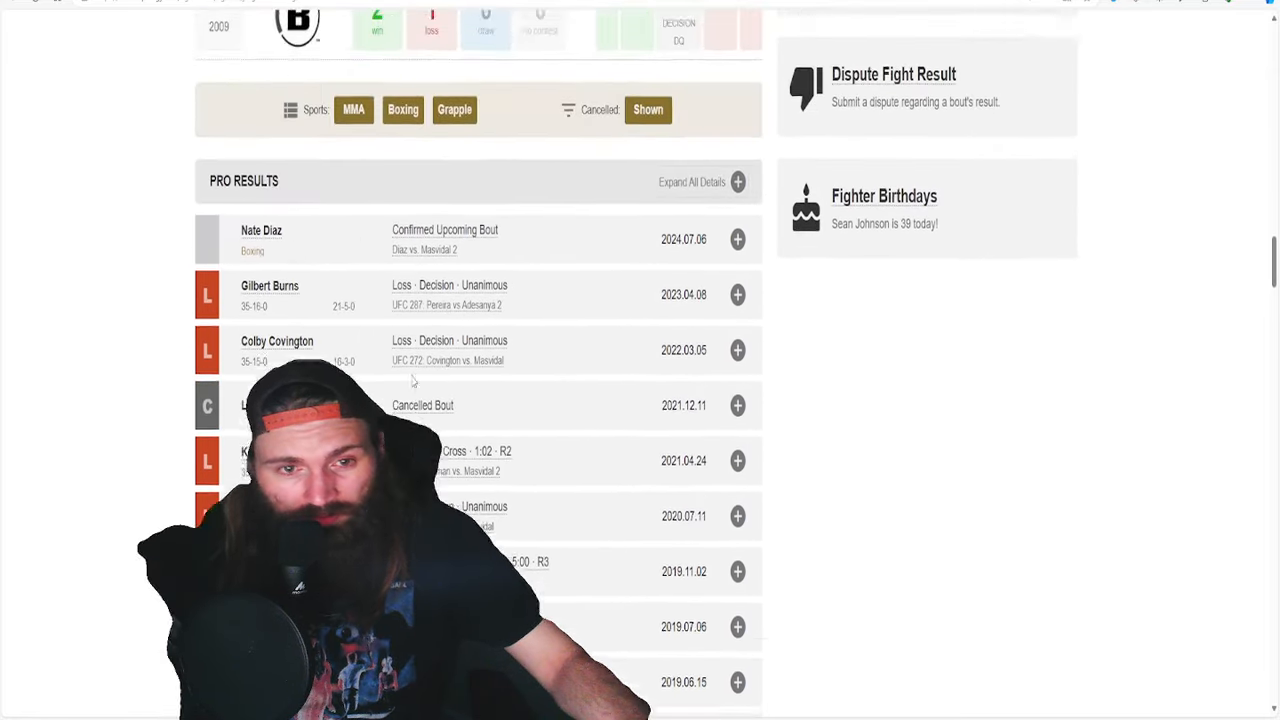
{"action": "scroll", "scroll_direction": "down", "scroll_amount": 3}
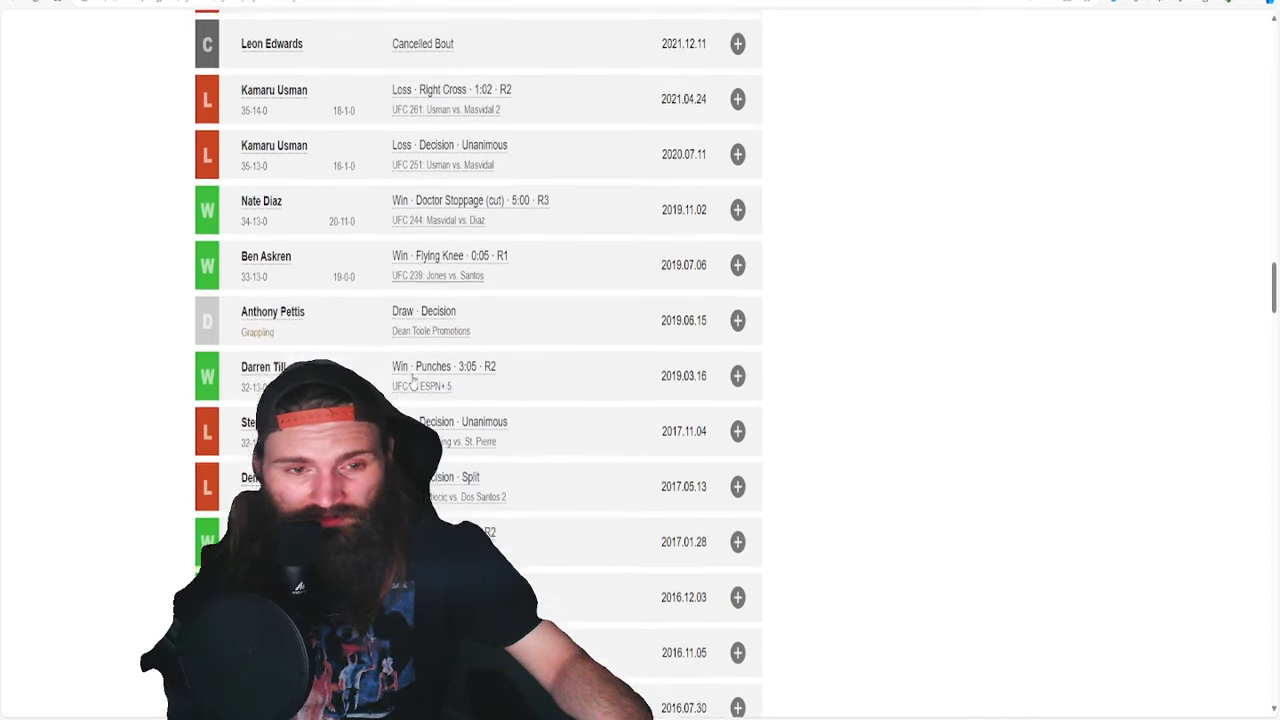
{"action": "scroll", "scroll_direction": "down", "scroll_amount": 3}
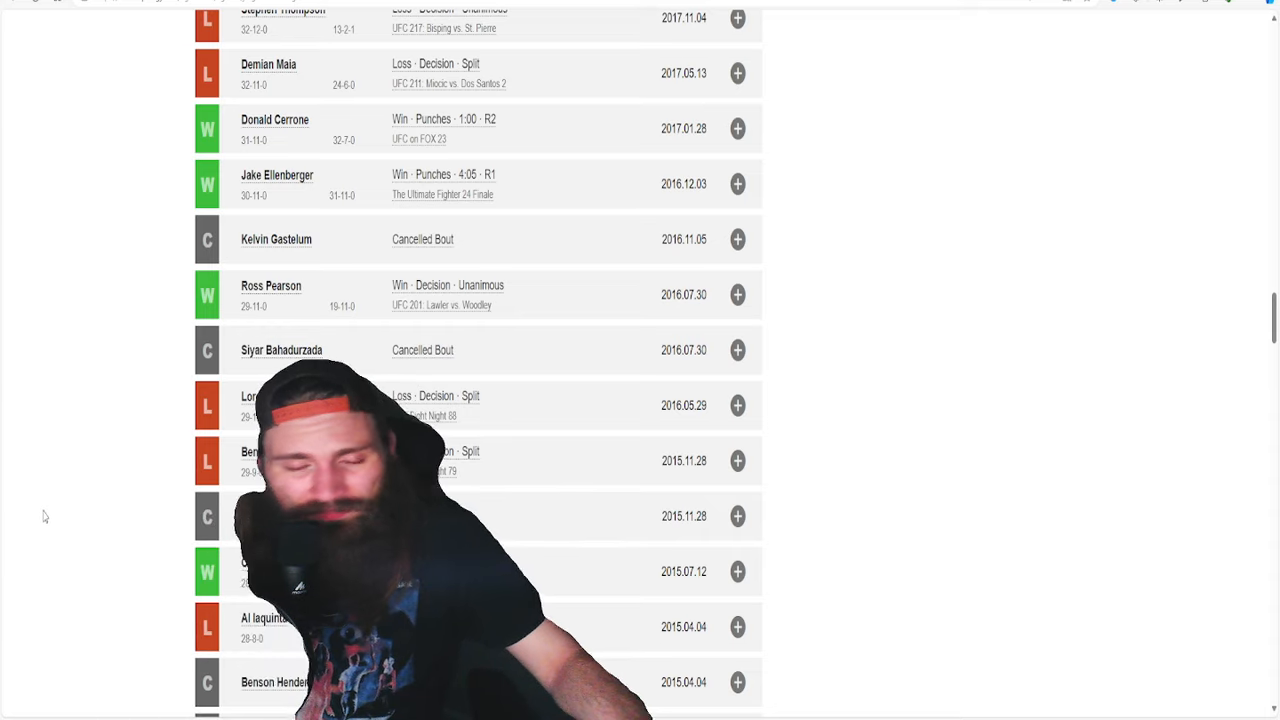
{"action": "scroll", "scroll_direction": "down", "scroll_amount": 3}
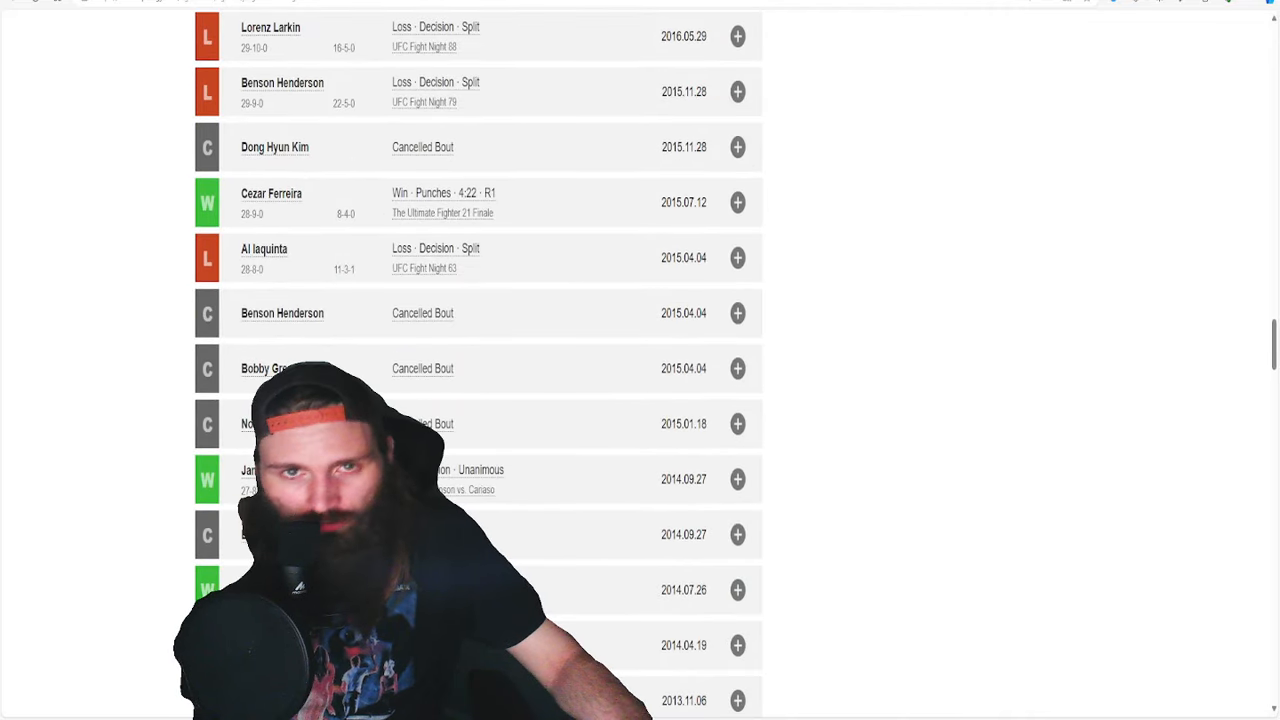
{"action": "scroll", "scroll_direction": "up", "scroll_amount": 3}
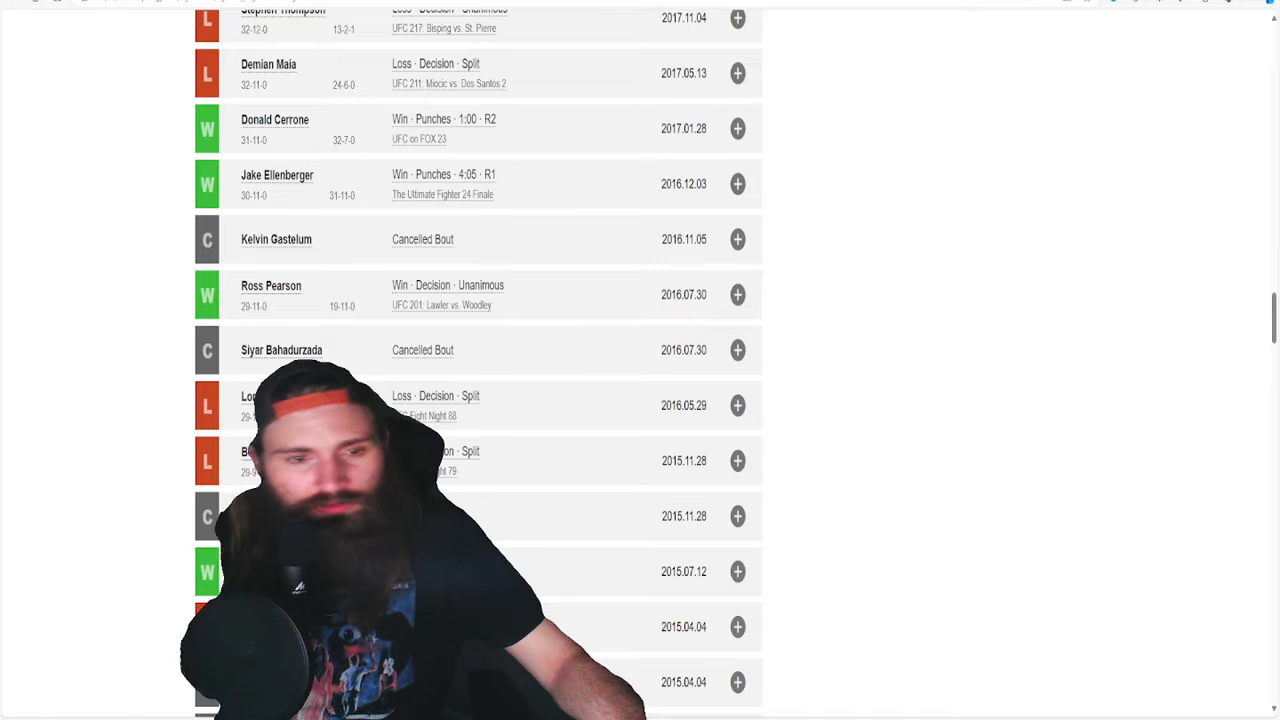
{"action": "scroll", "scroll_direction": "down", "scroll_amount": 3}
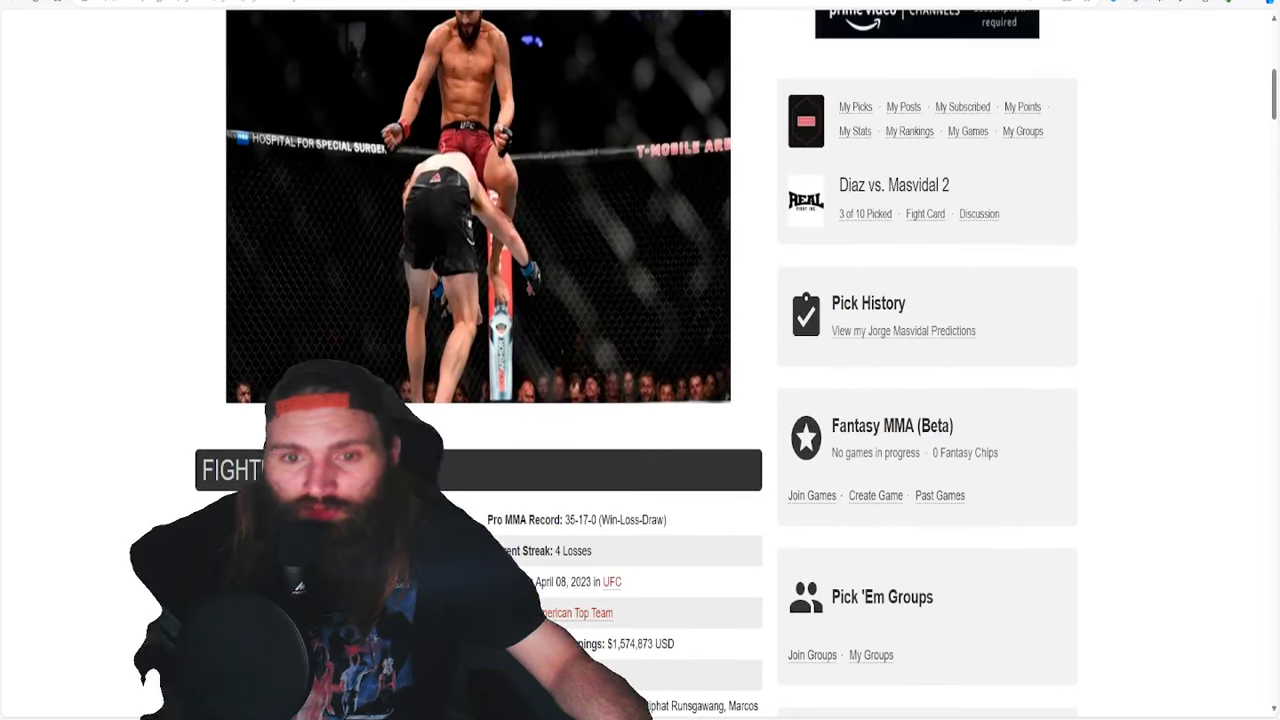
{"action": "scroll", "scroll_direction": "down", "scroll_amount": 3}
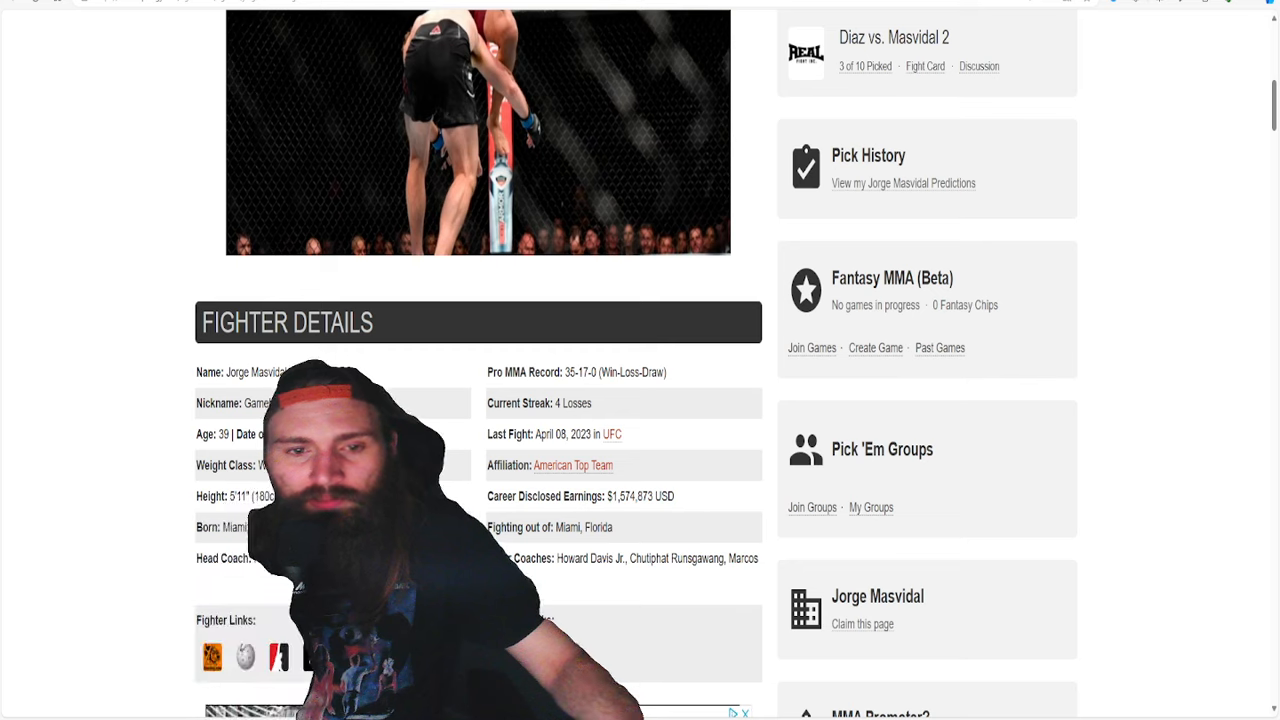